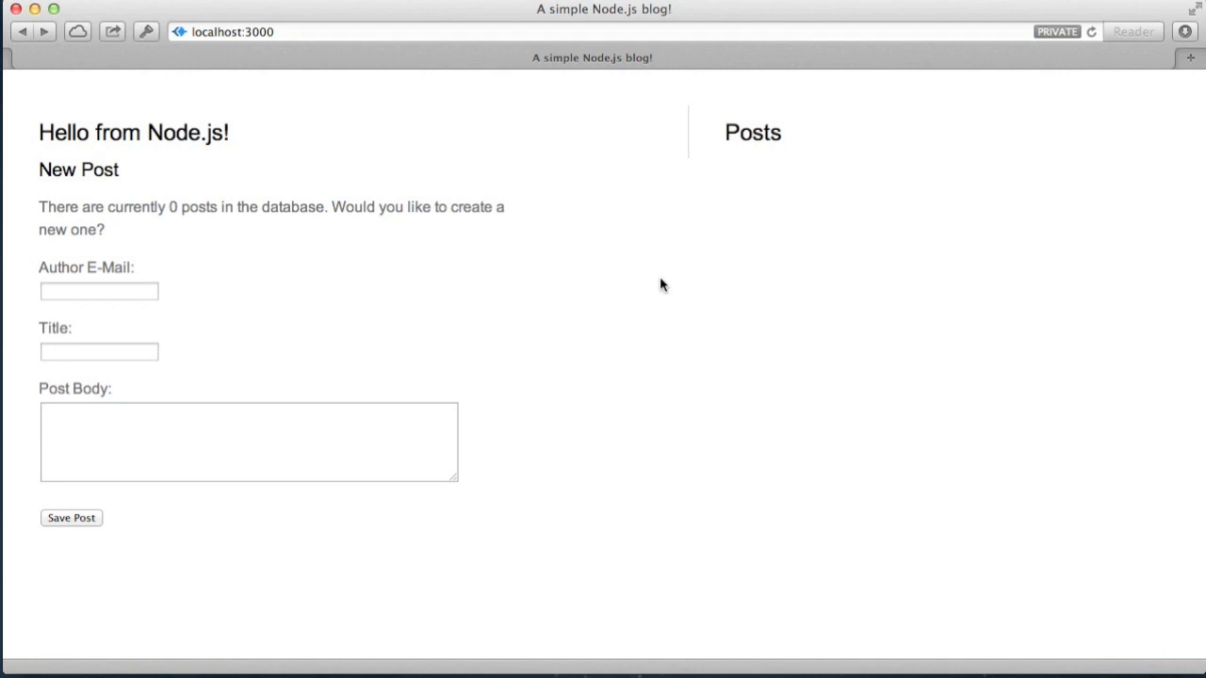
mouse_move(706, 368)
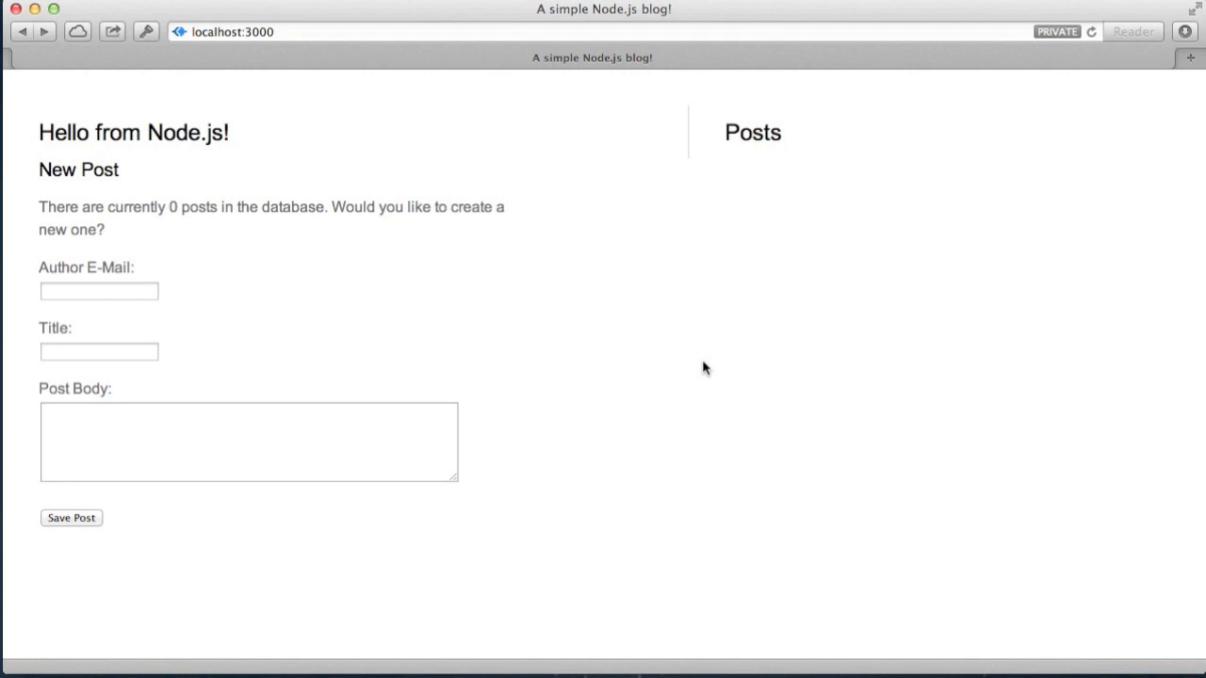
left_click(99, 290)
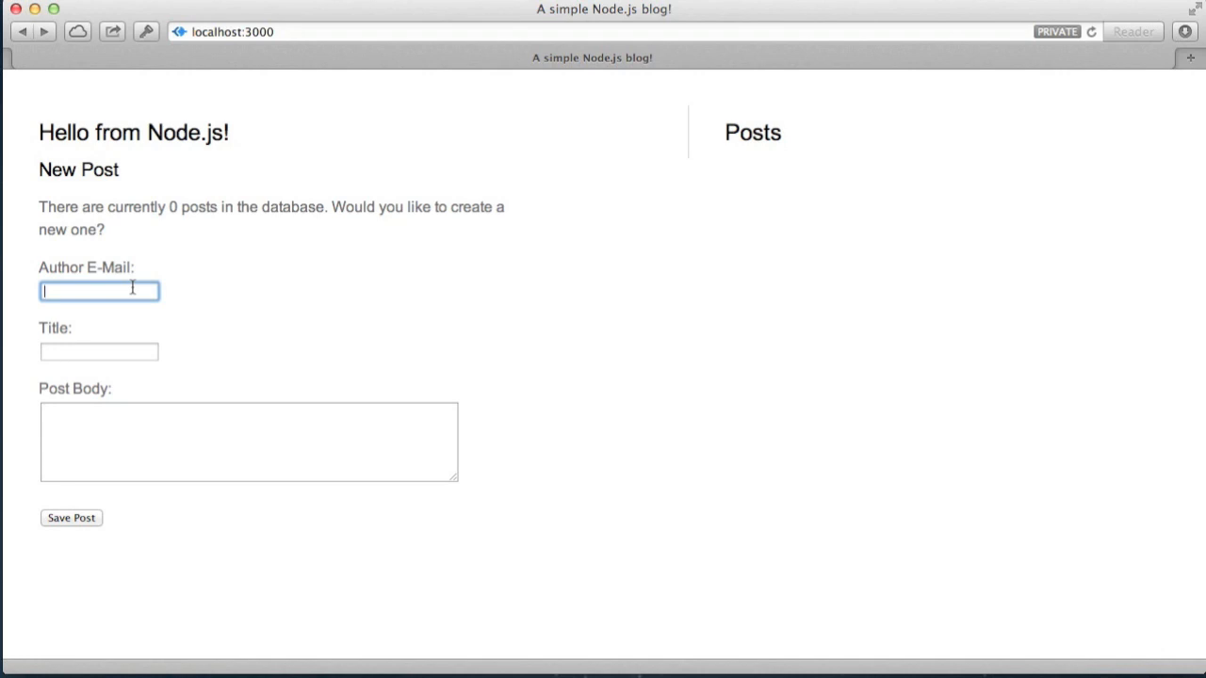
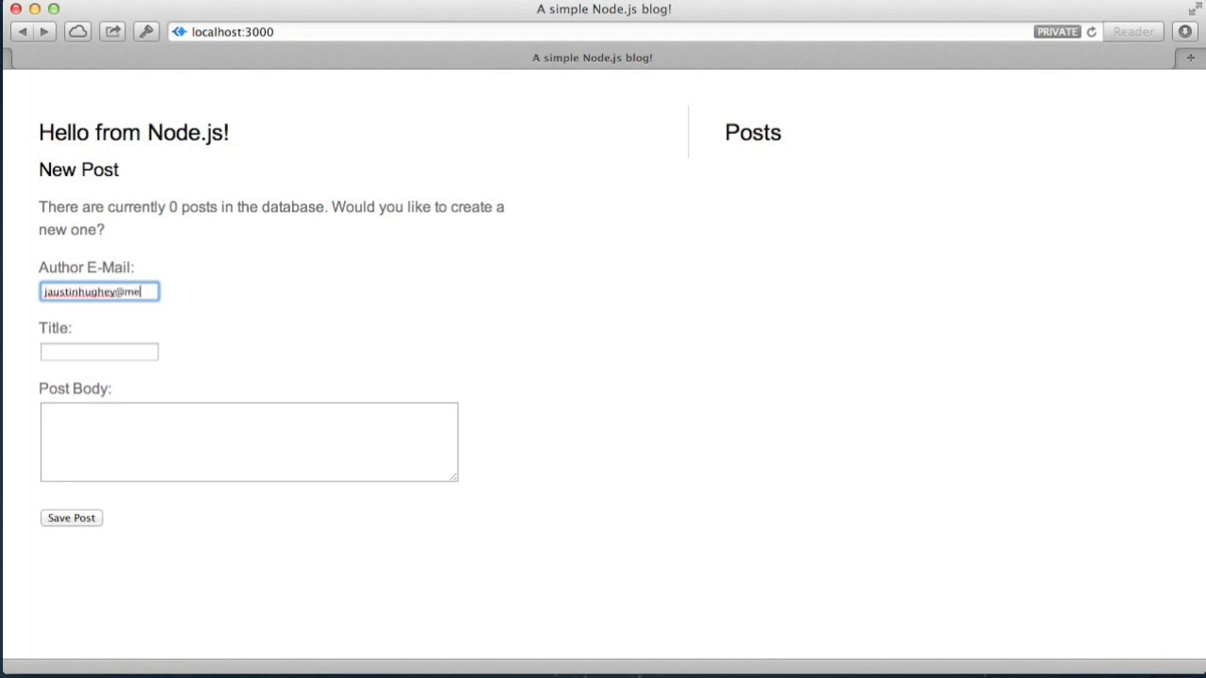
type("Testin")
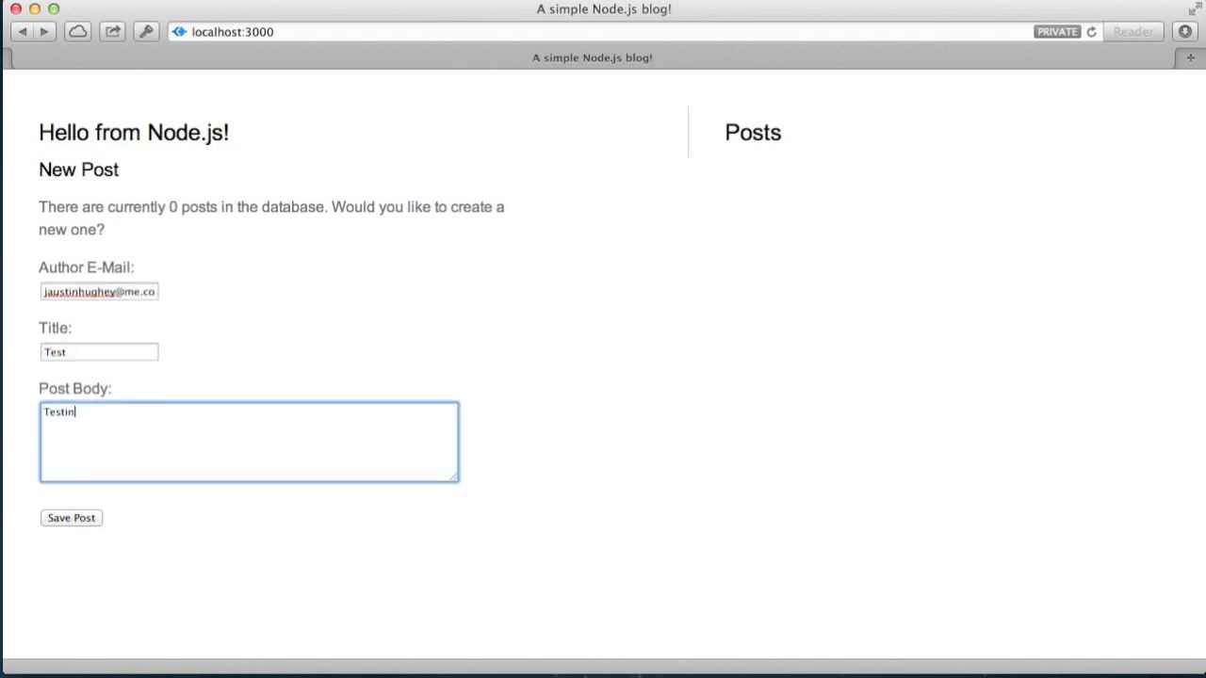
left_click(71, 518)
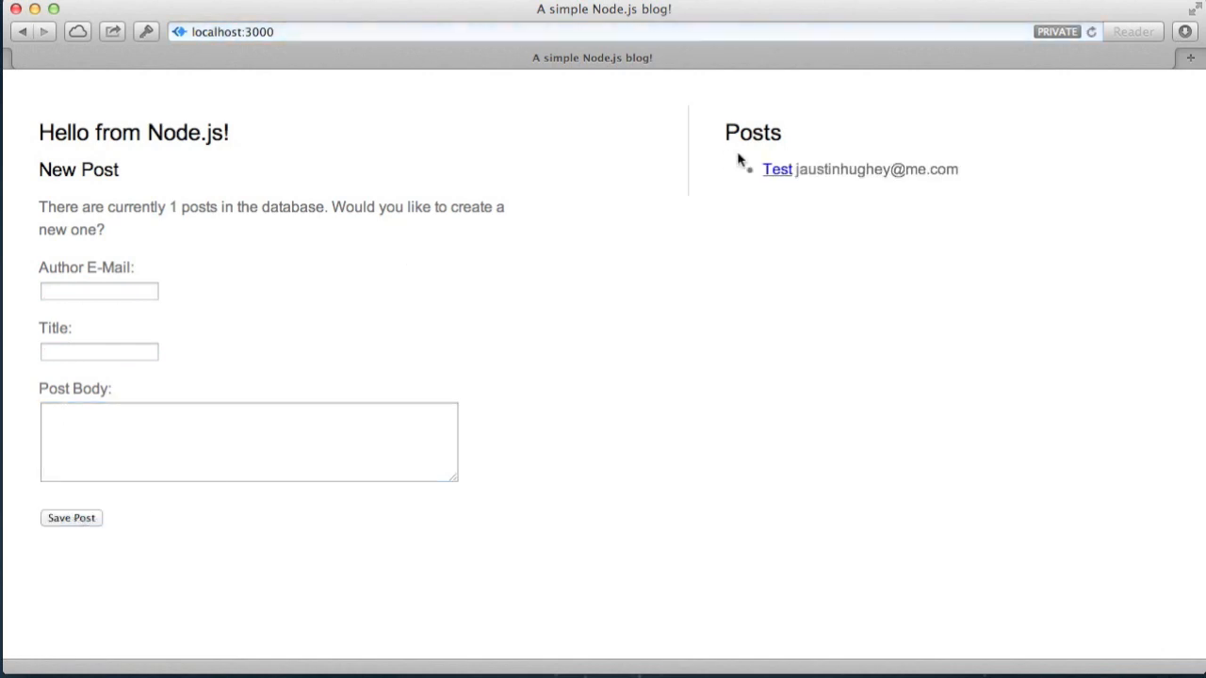
left_click(776, 169)
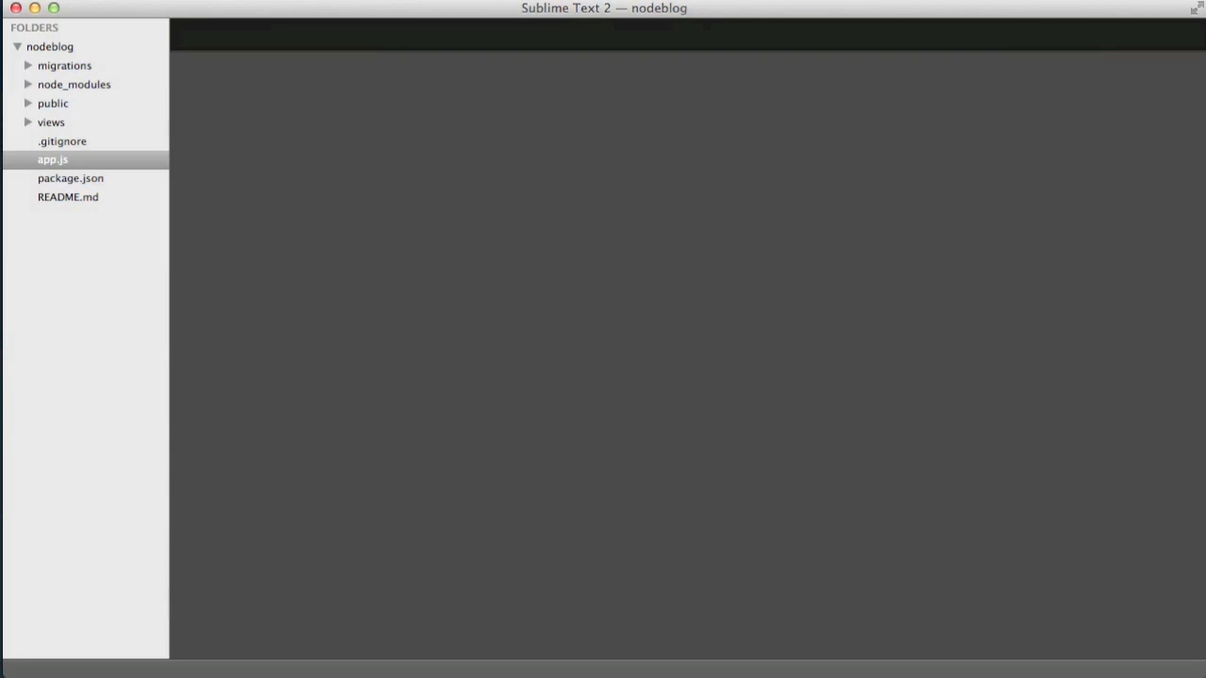
mouse_move(63, 167)
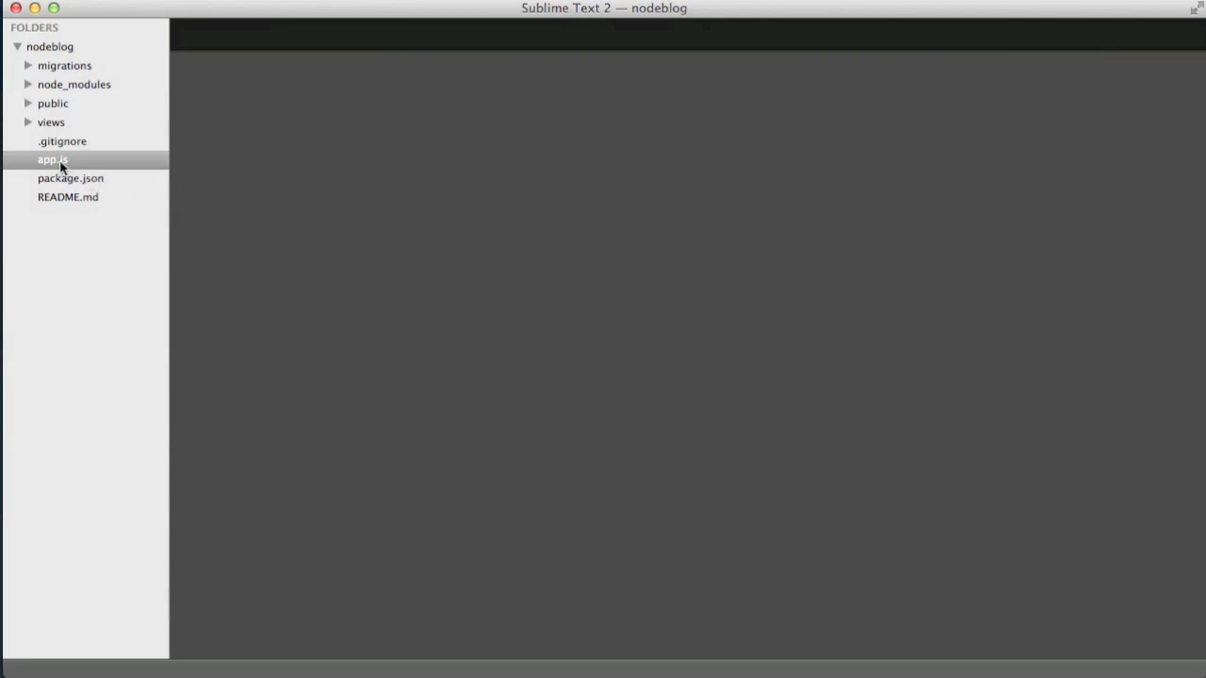
Step: Open app.js from the nodeblog sidebar and select its database connection code
left_click(52, 159)
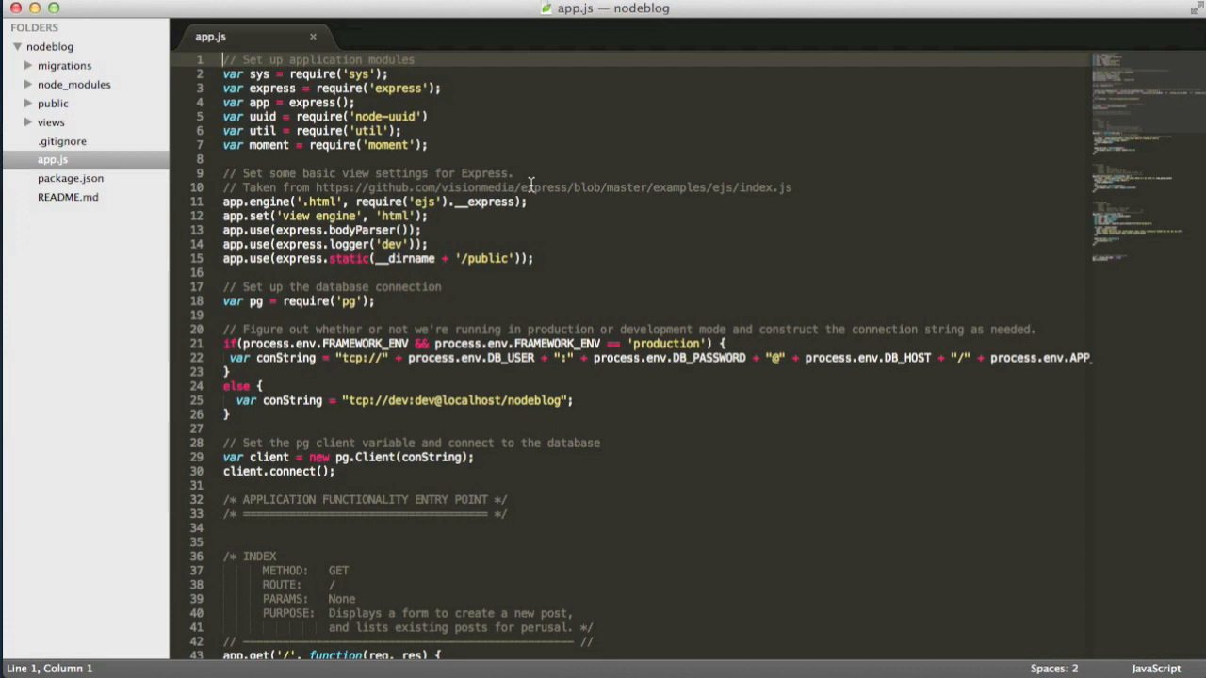
left_click_drag(224, 300, 301, 422)
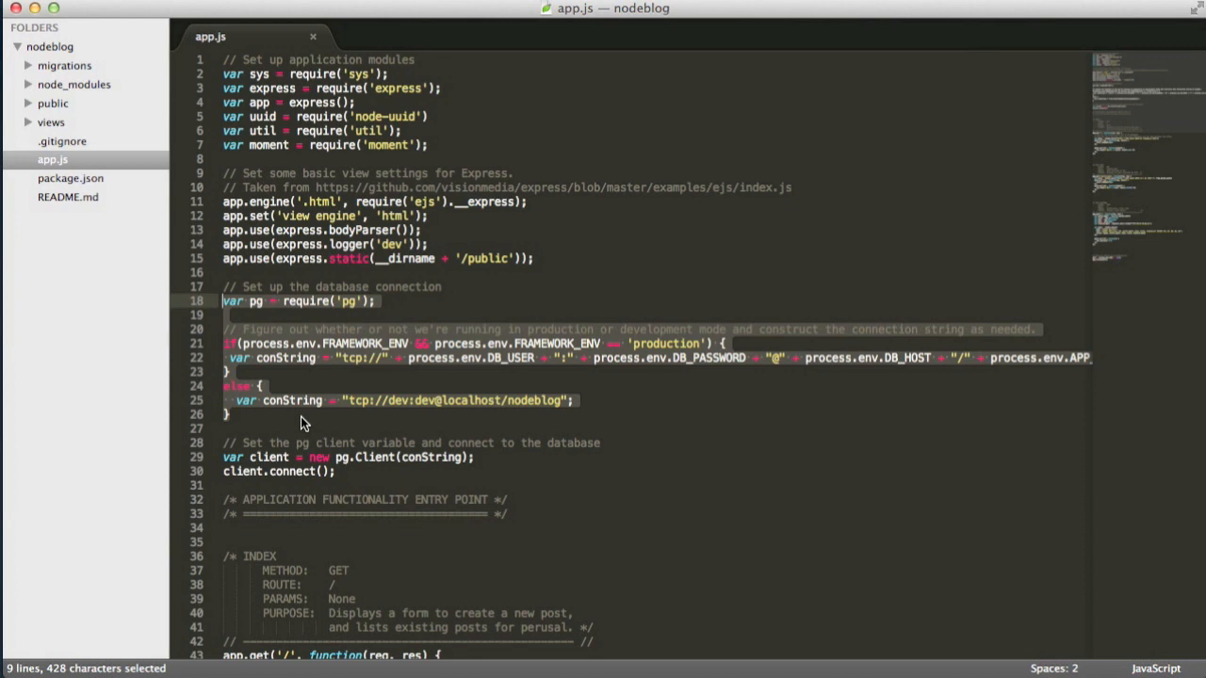
left_click(227, 414)
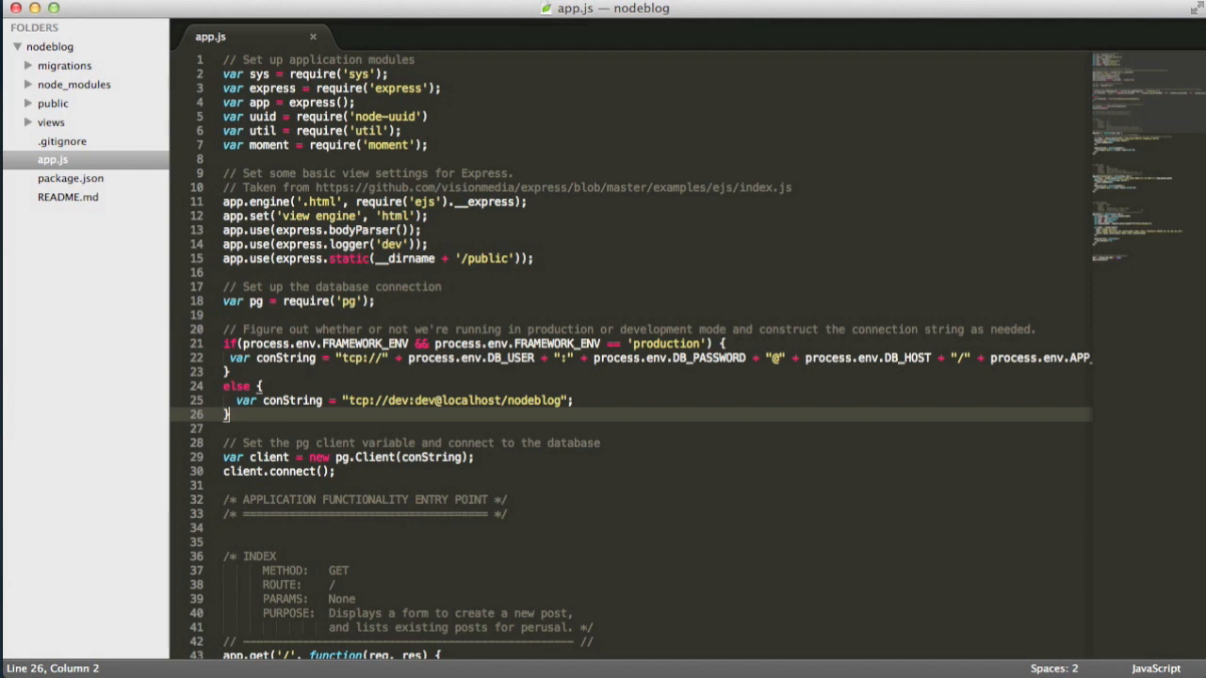
mouse_move(296, 325)
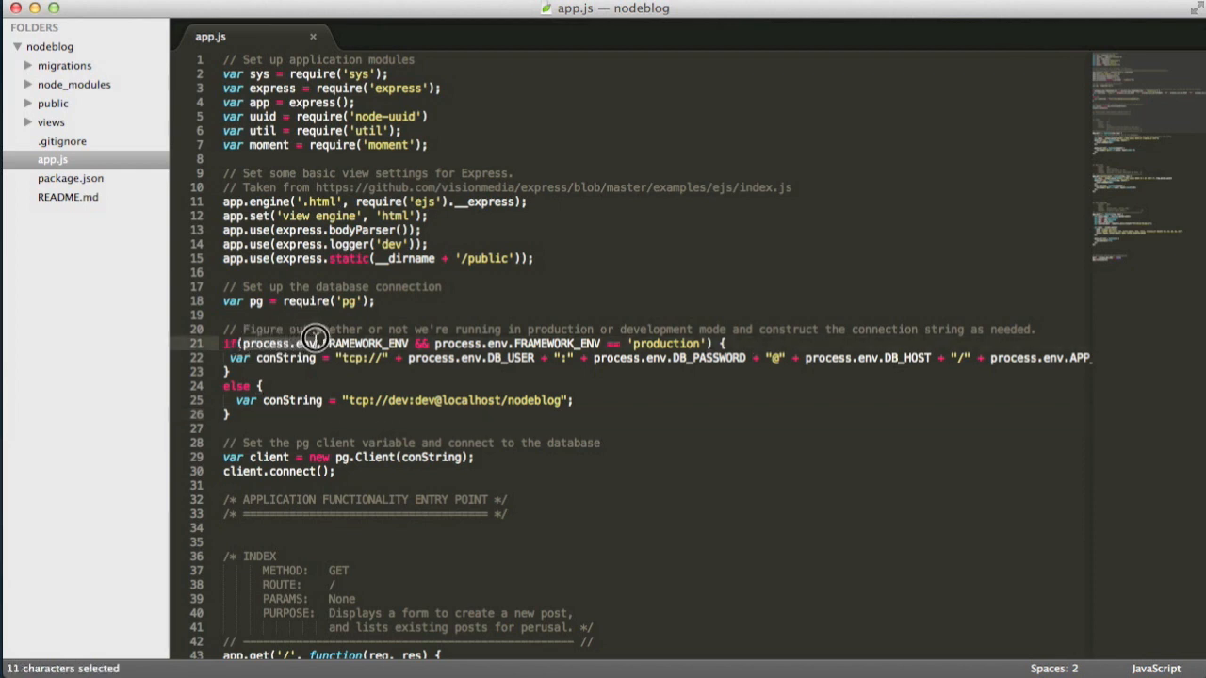
left_click(347, 342)
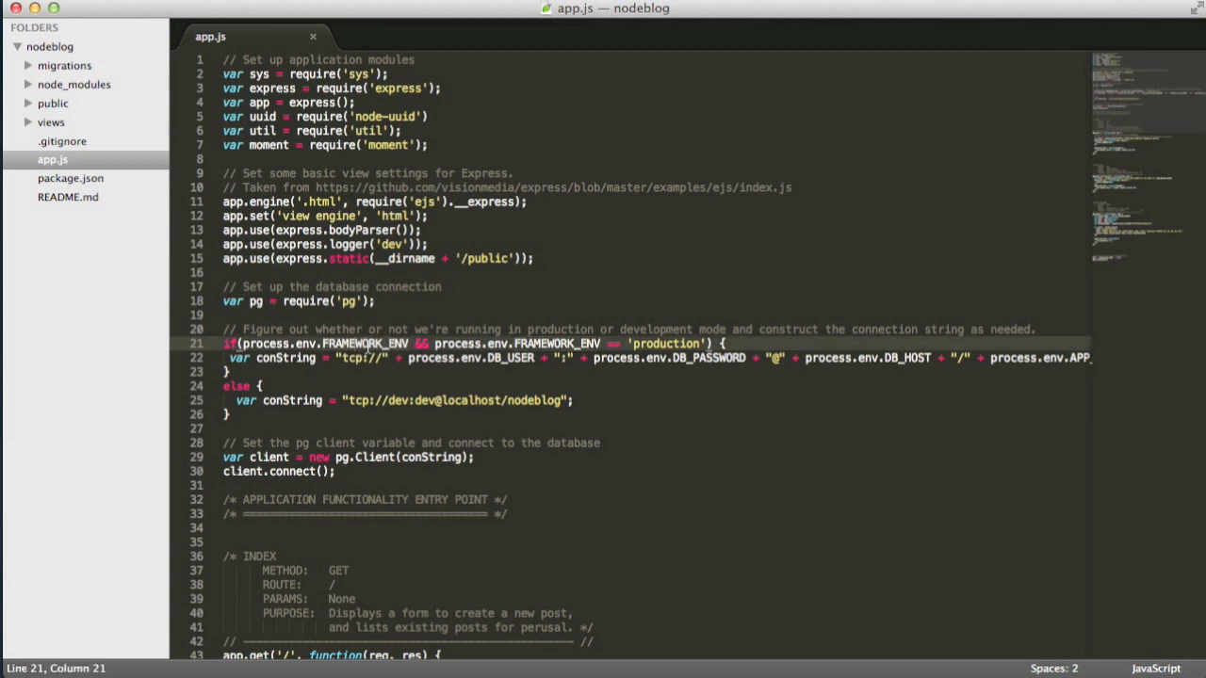
mouse_move(366, 369)
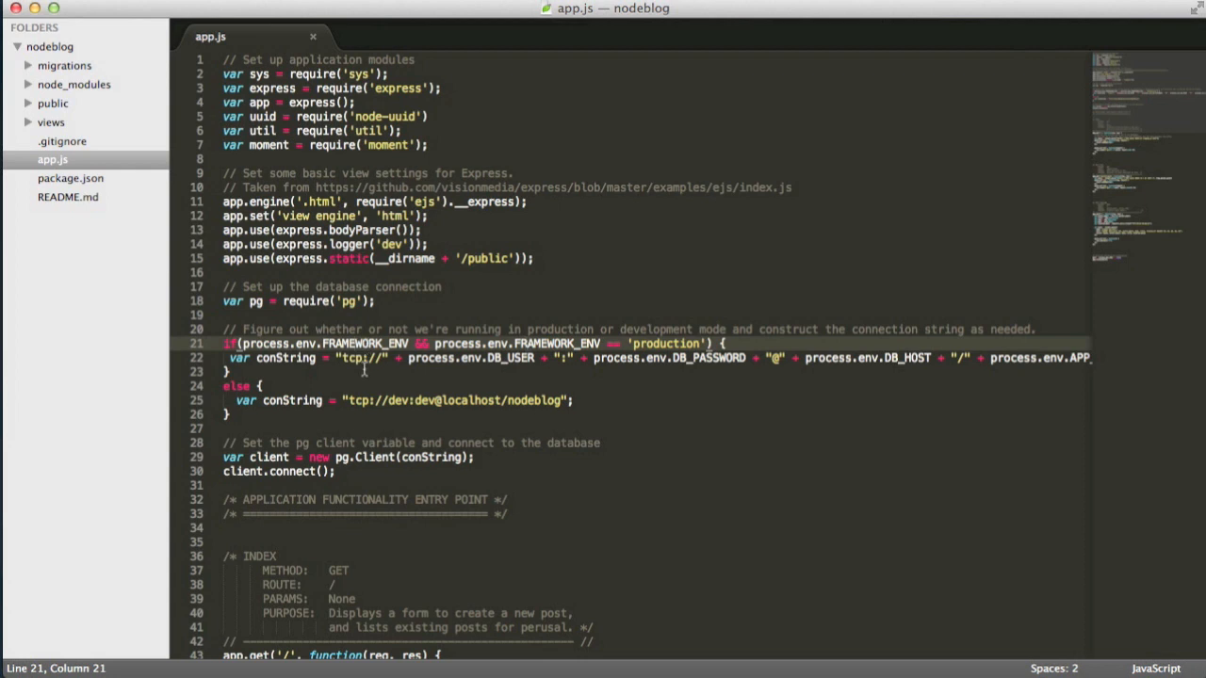
left_click(693, 358)
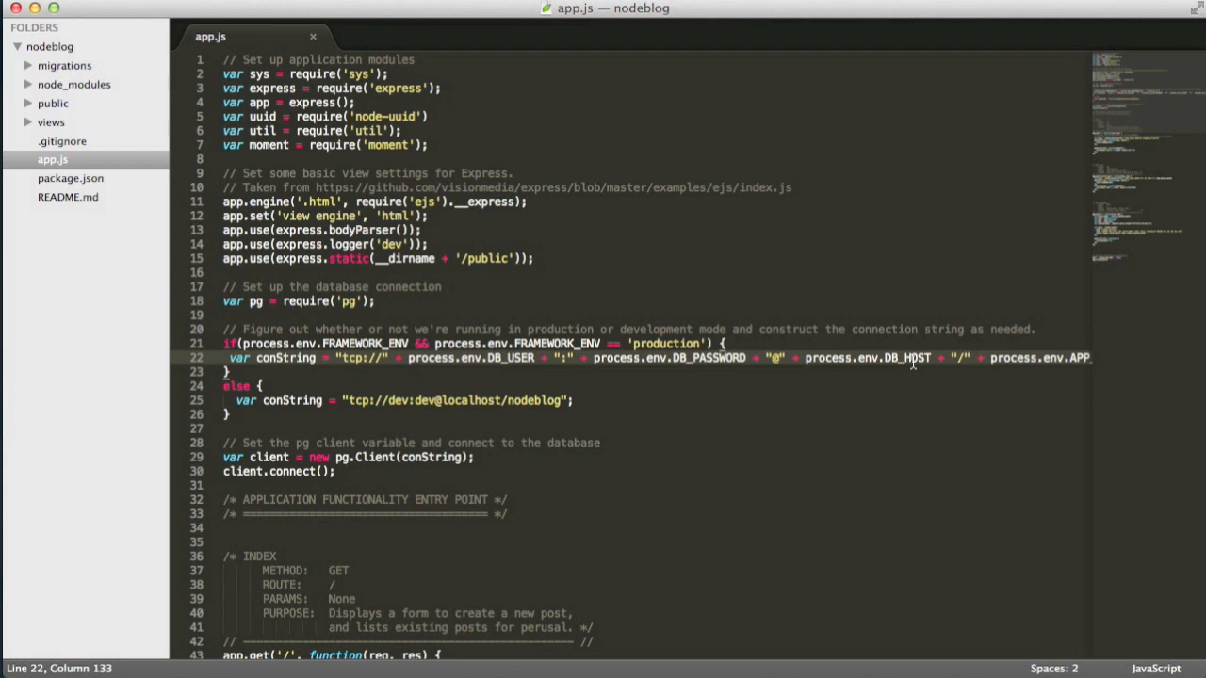
scroll("down", 3)
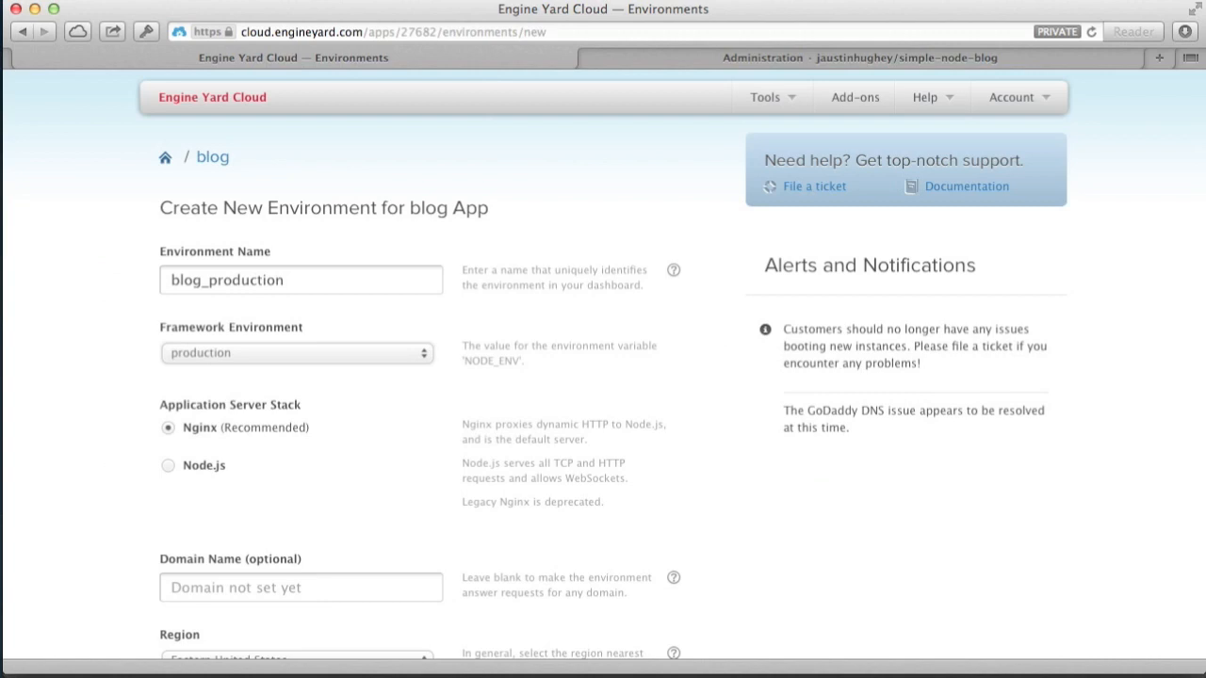
Step: Choose Node.js under Application Server Stack on the new environment form
scroll("down", 3)
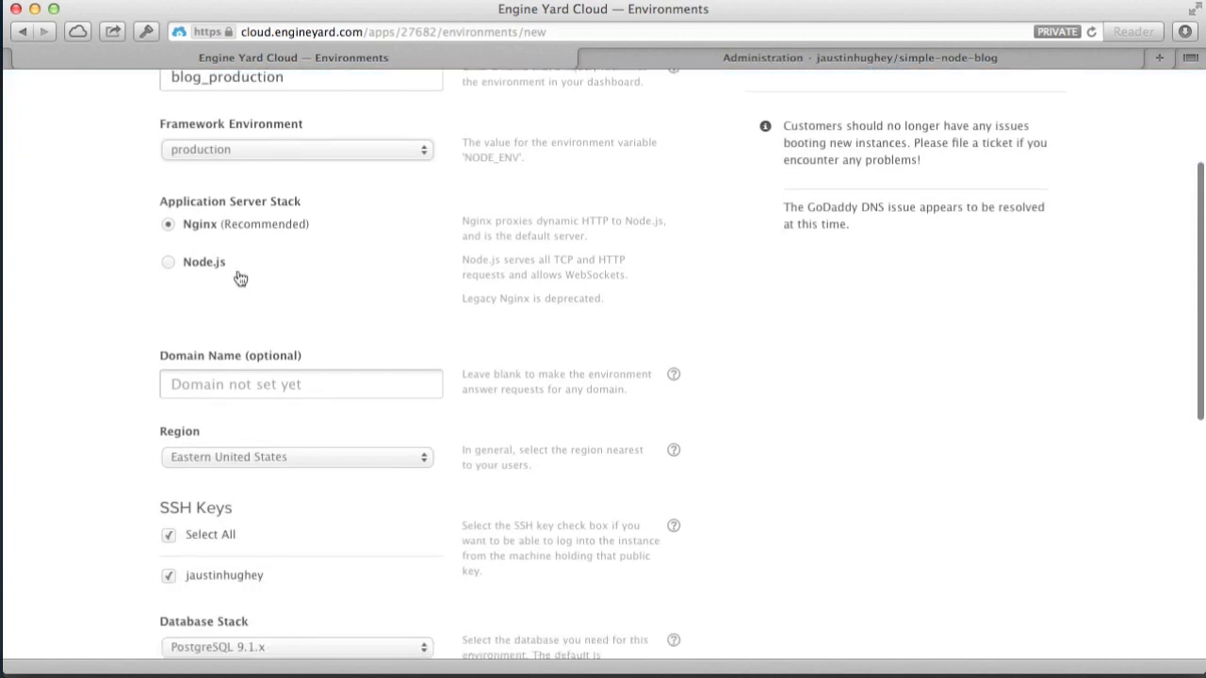
mouse_move(205, 271)
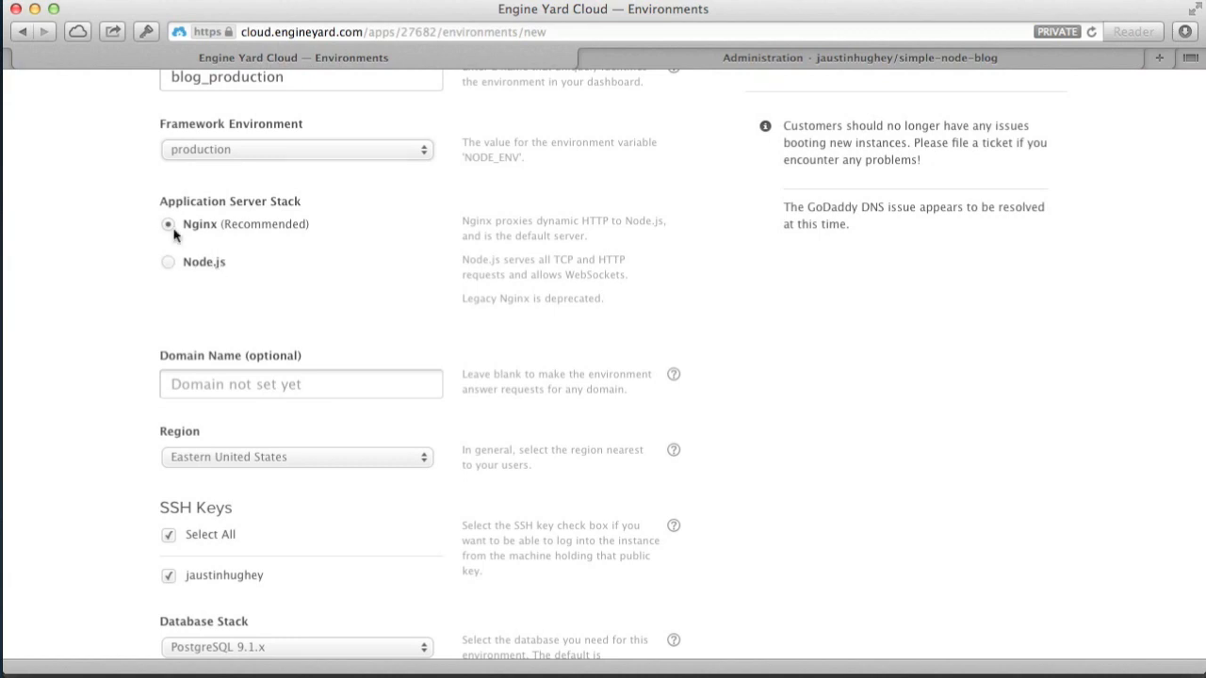
mouse_move(233, 234)
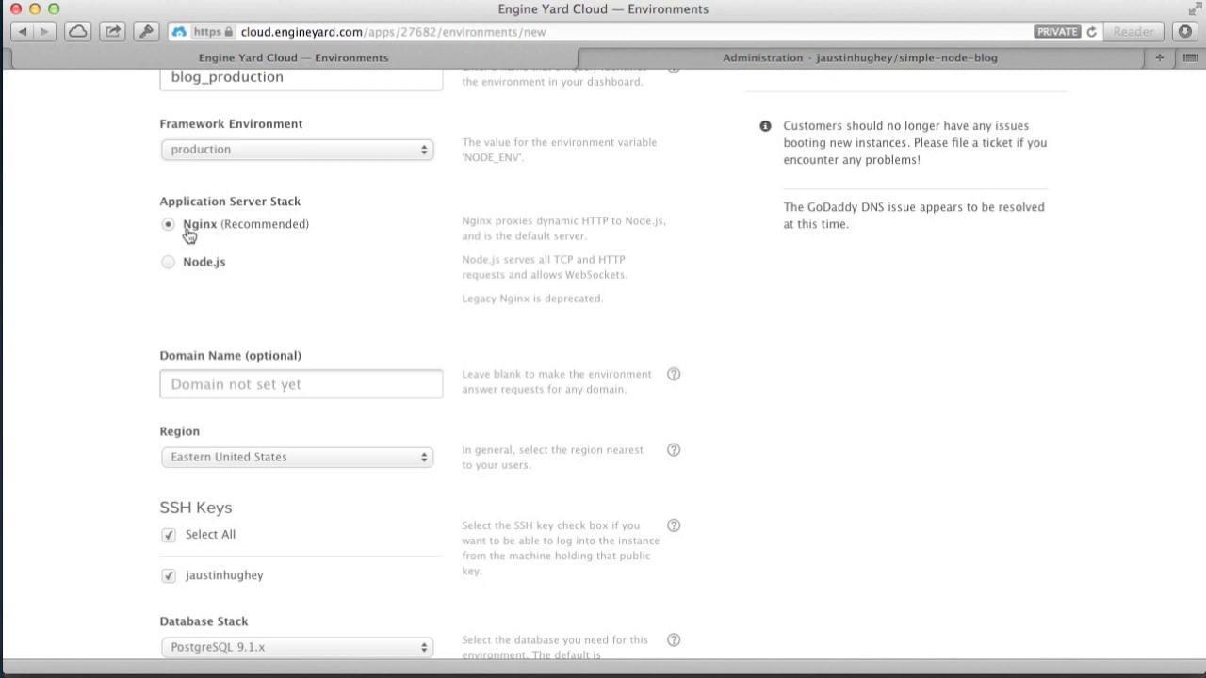
mouse_move(178, 268)
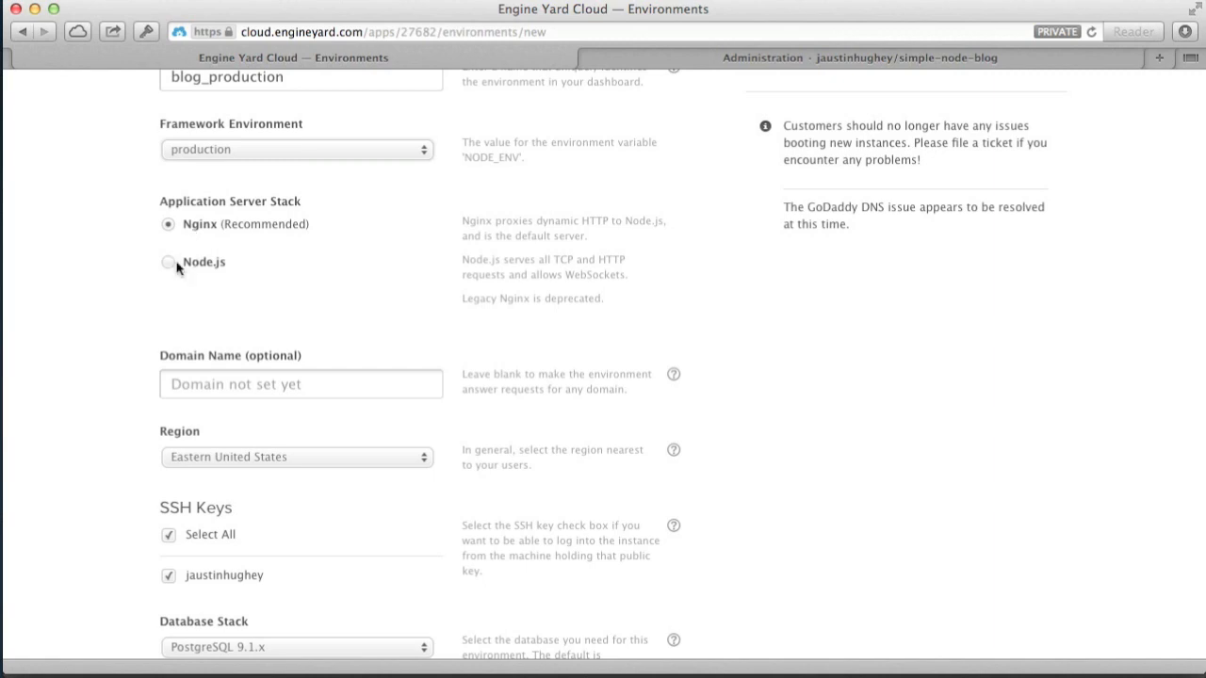
left_click(168, 262)
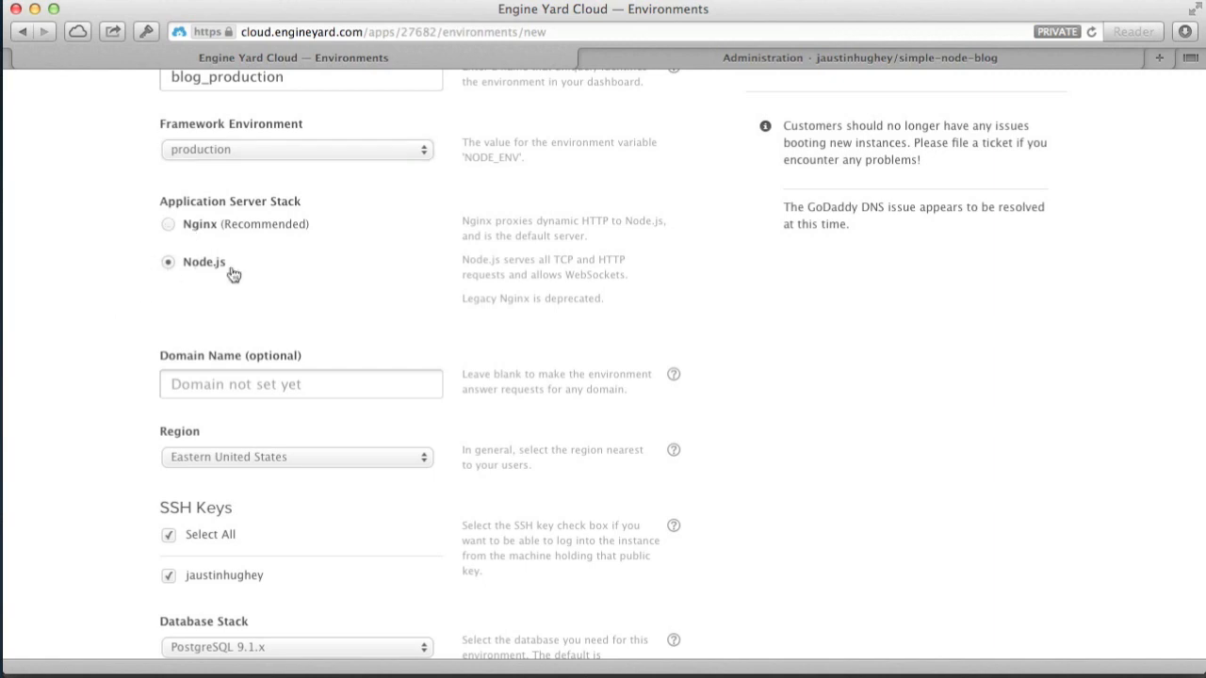
mouse_move(136, 257)
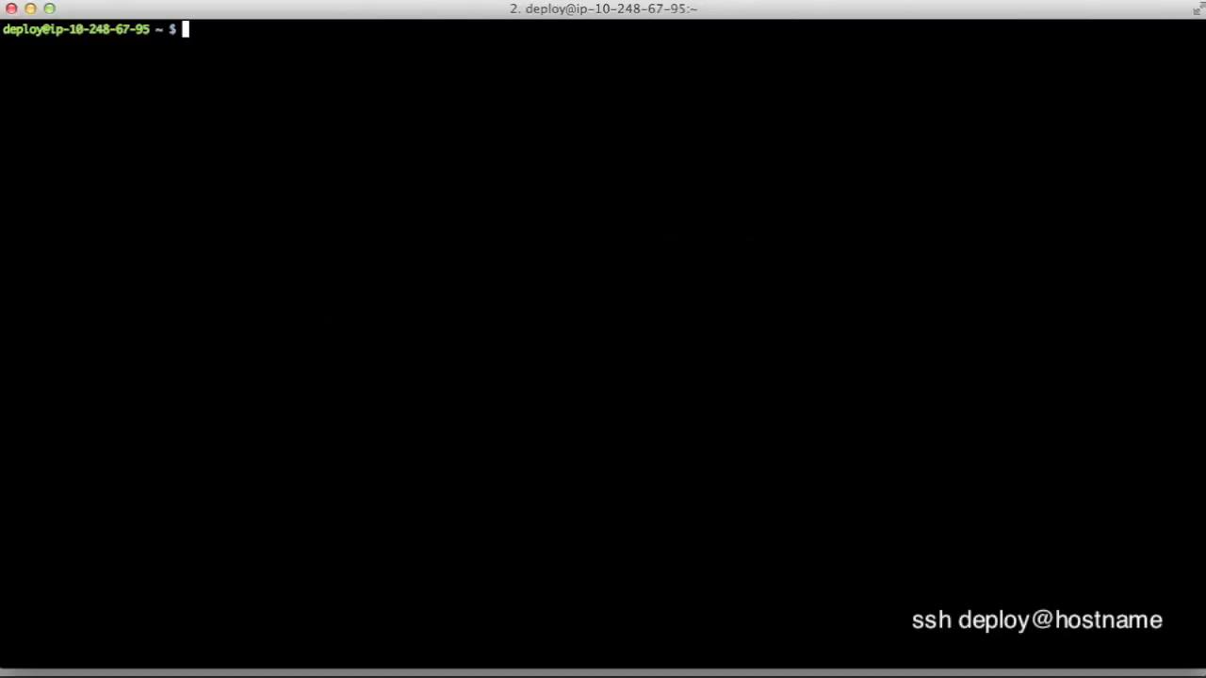
Step: Change to /data/blog/current using Tab completion, then list the config folder
type("cd /")
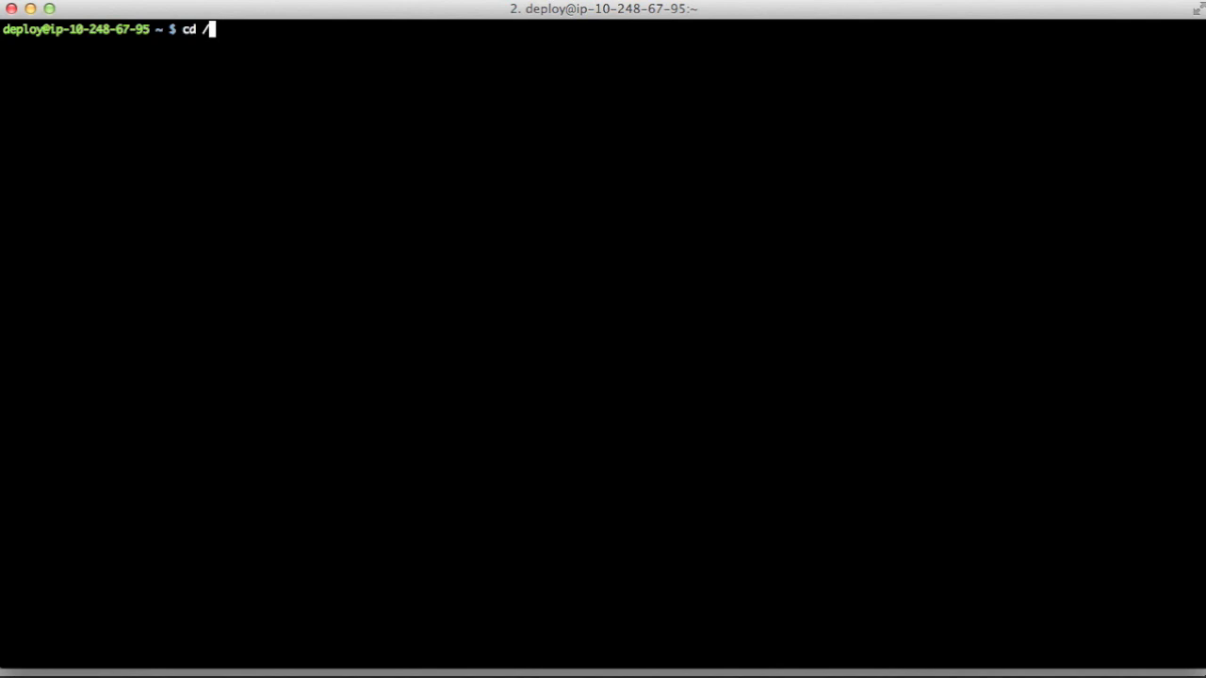
type("dat")
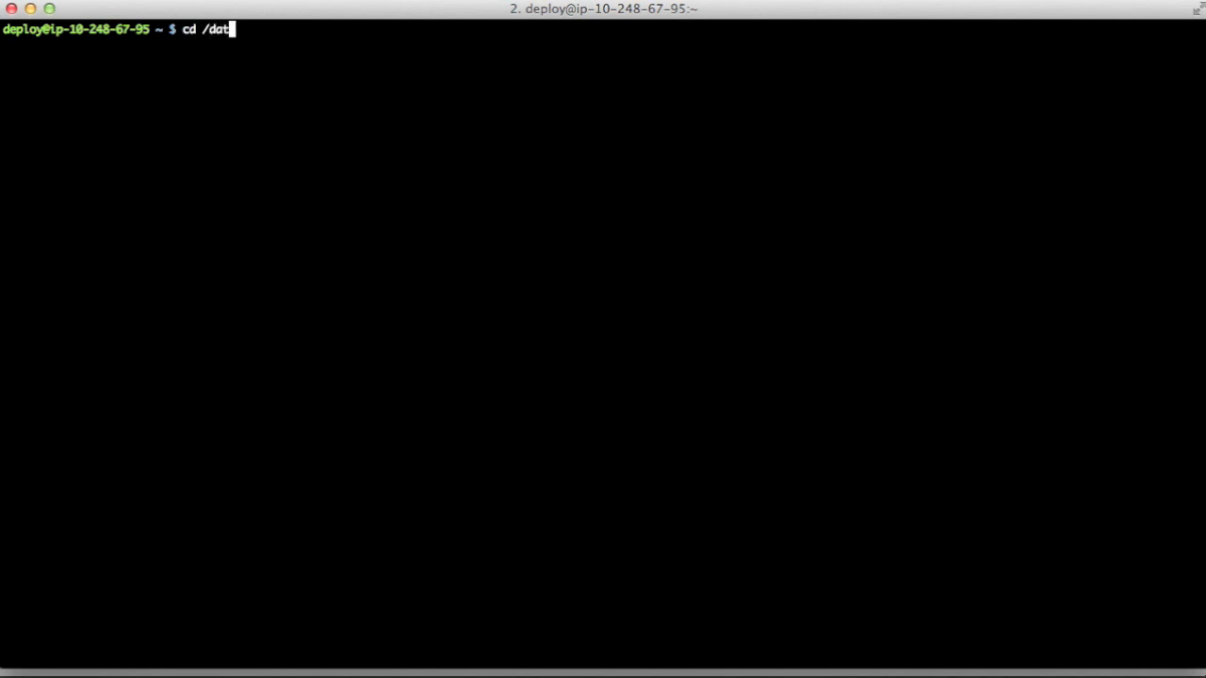
key("Tab")
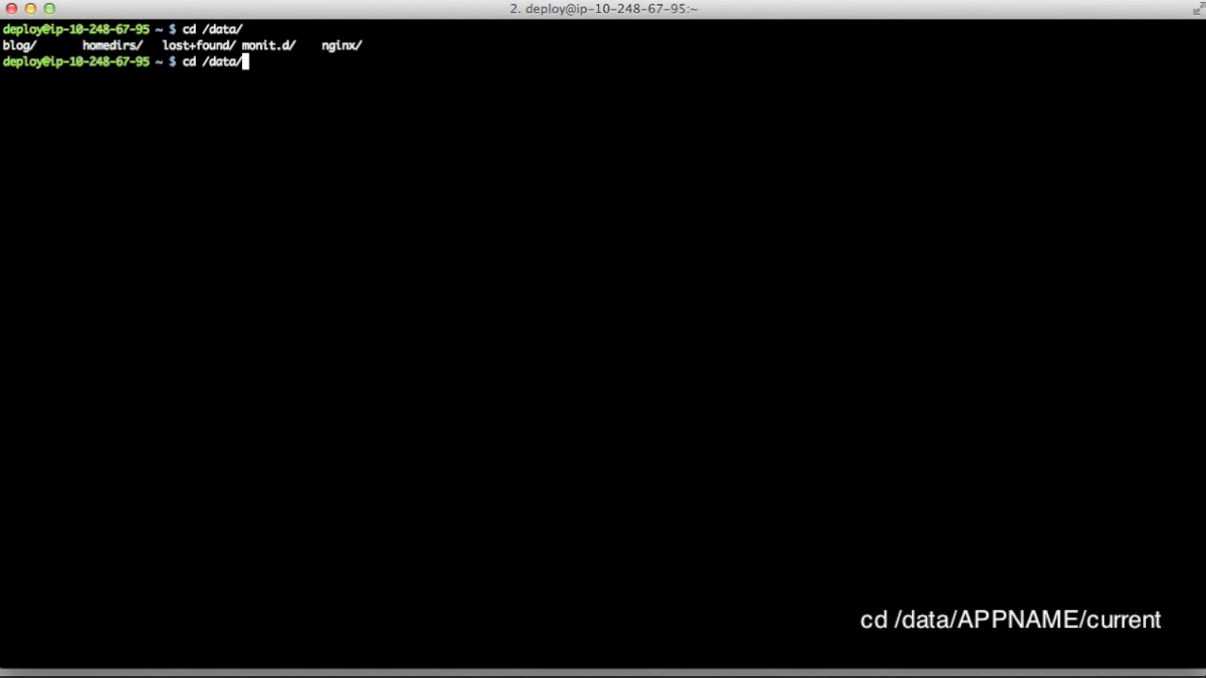
type("blog/curr")
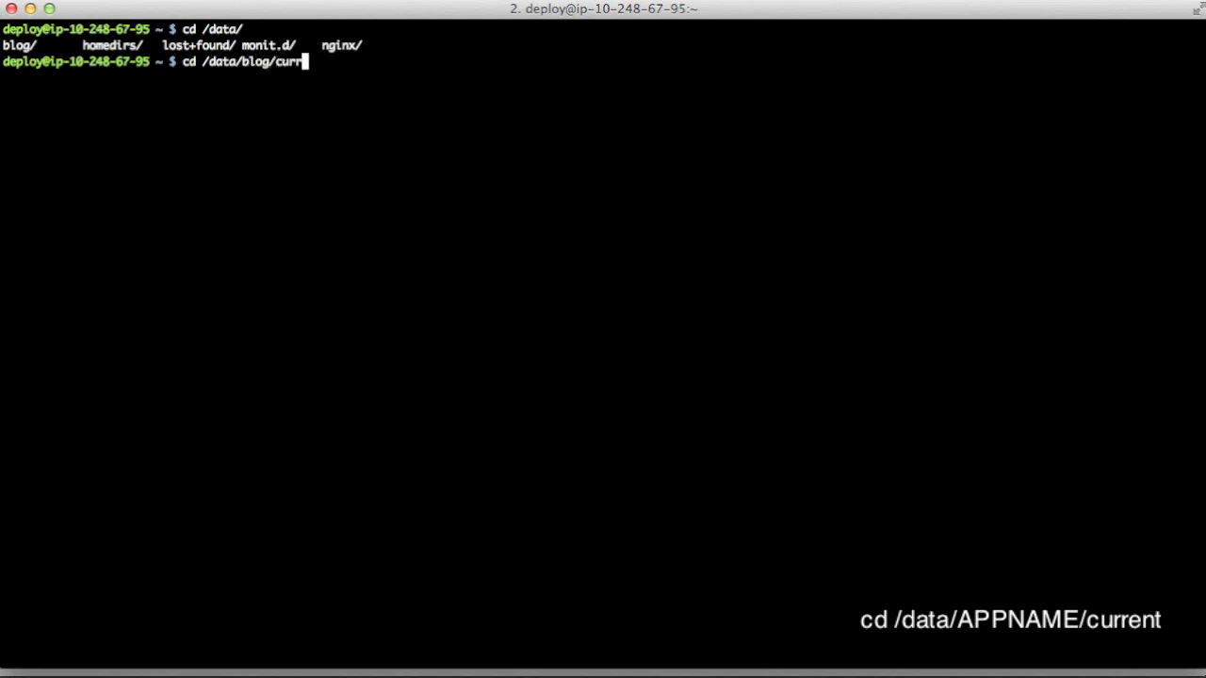
key("Return")
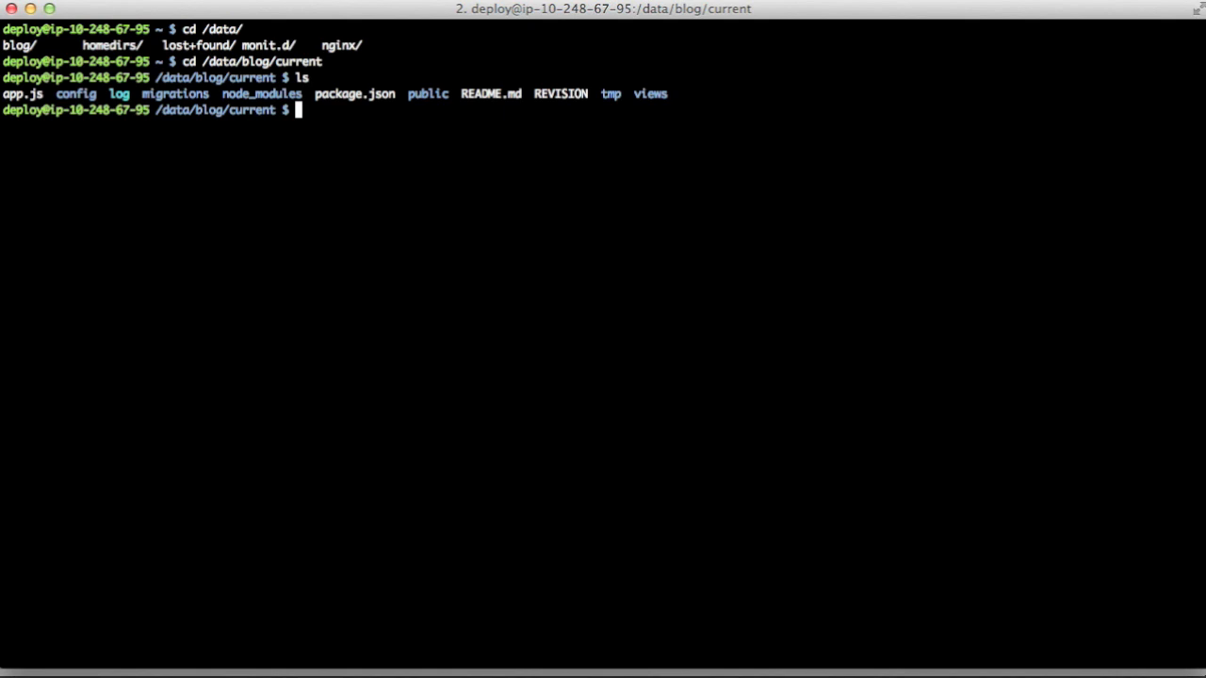
type("ls config")
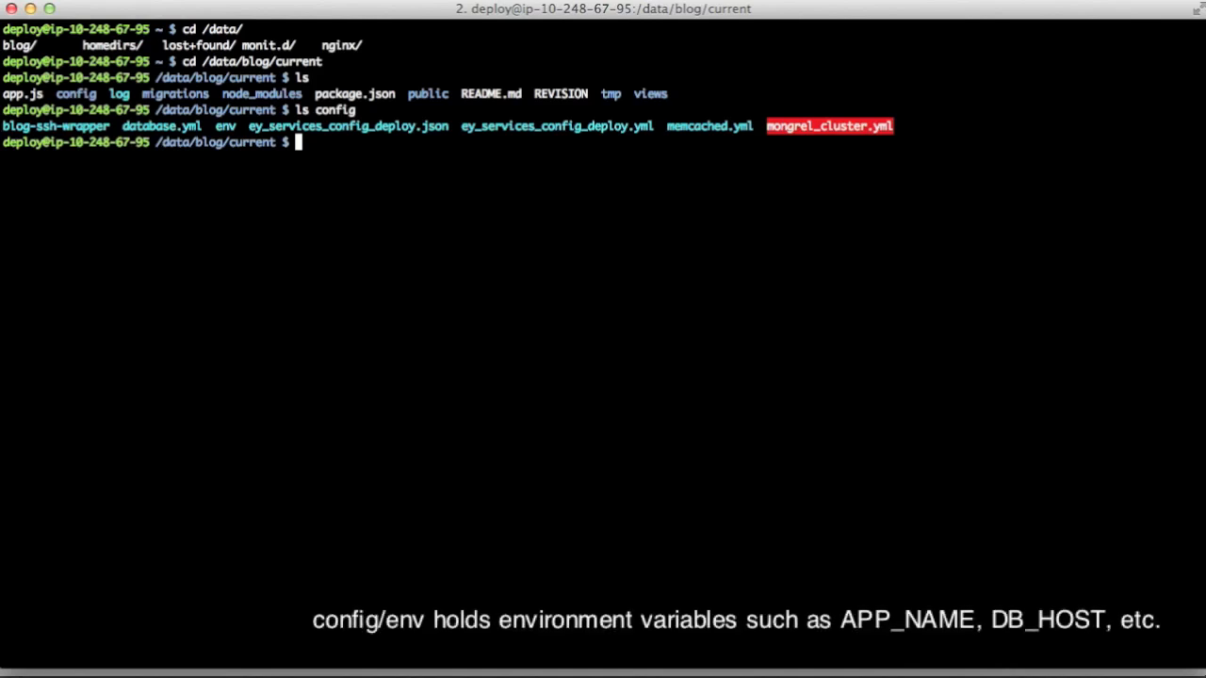
Step: Source config/env to load the blog's environment settings into the shell
type("cat config/env")
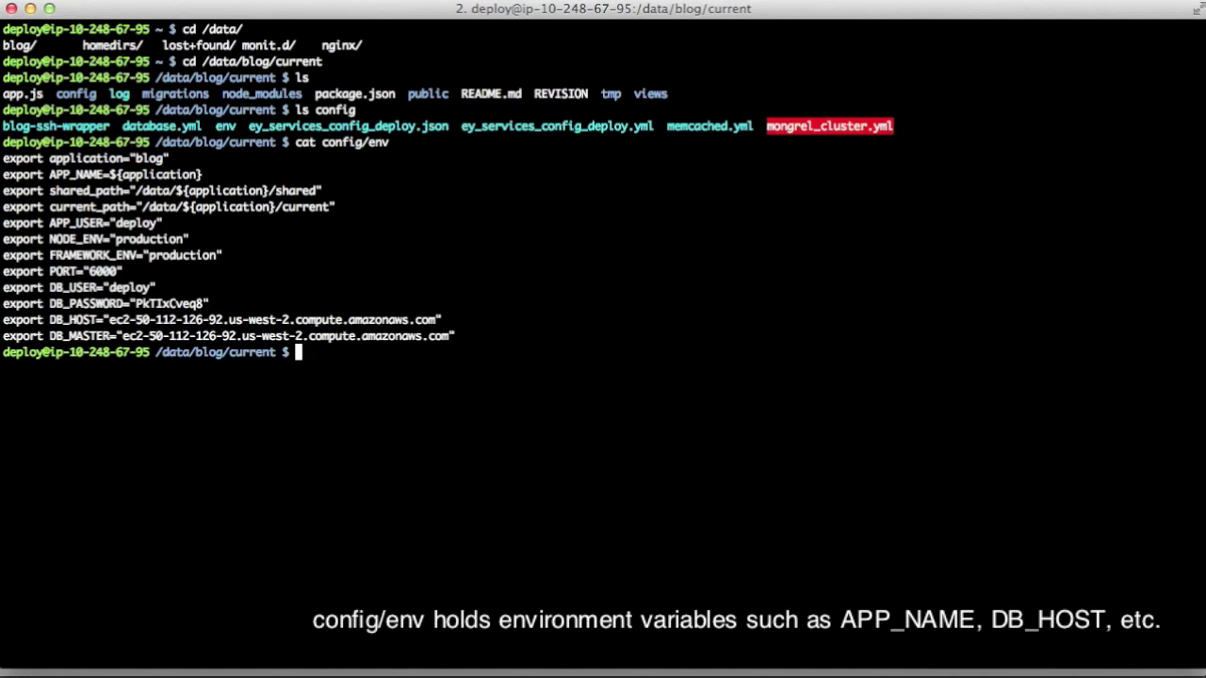
type("souc")
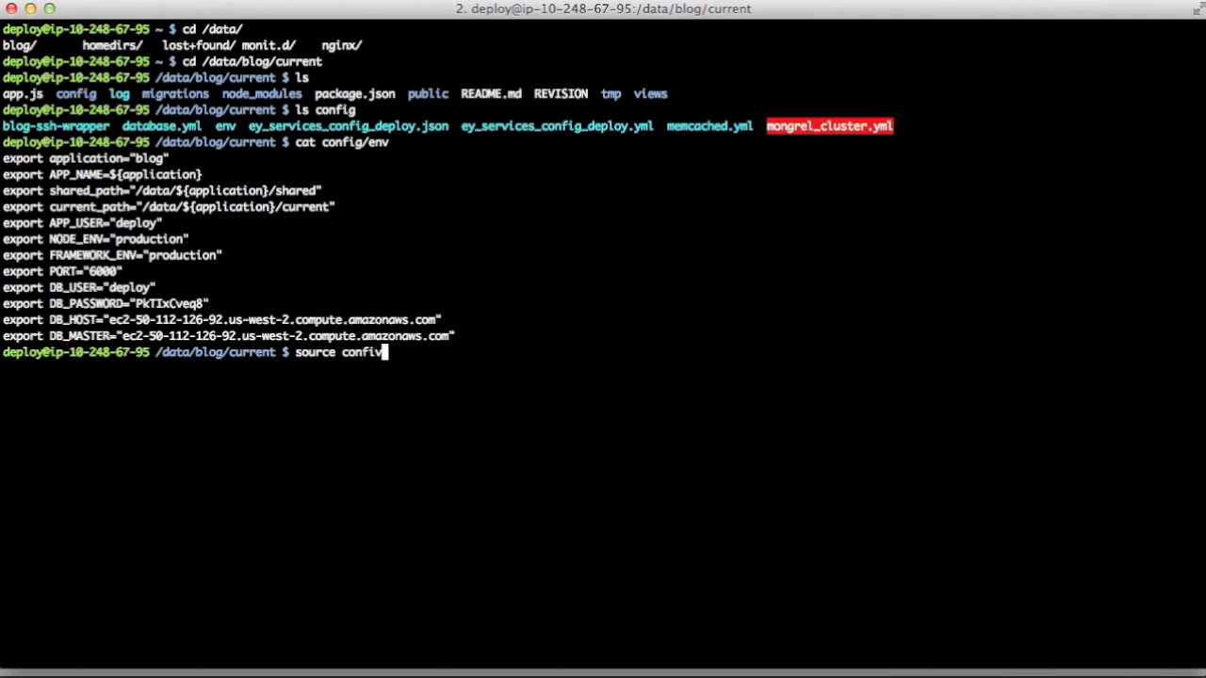
type("/env")
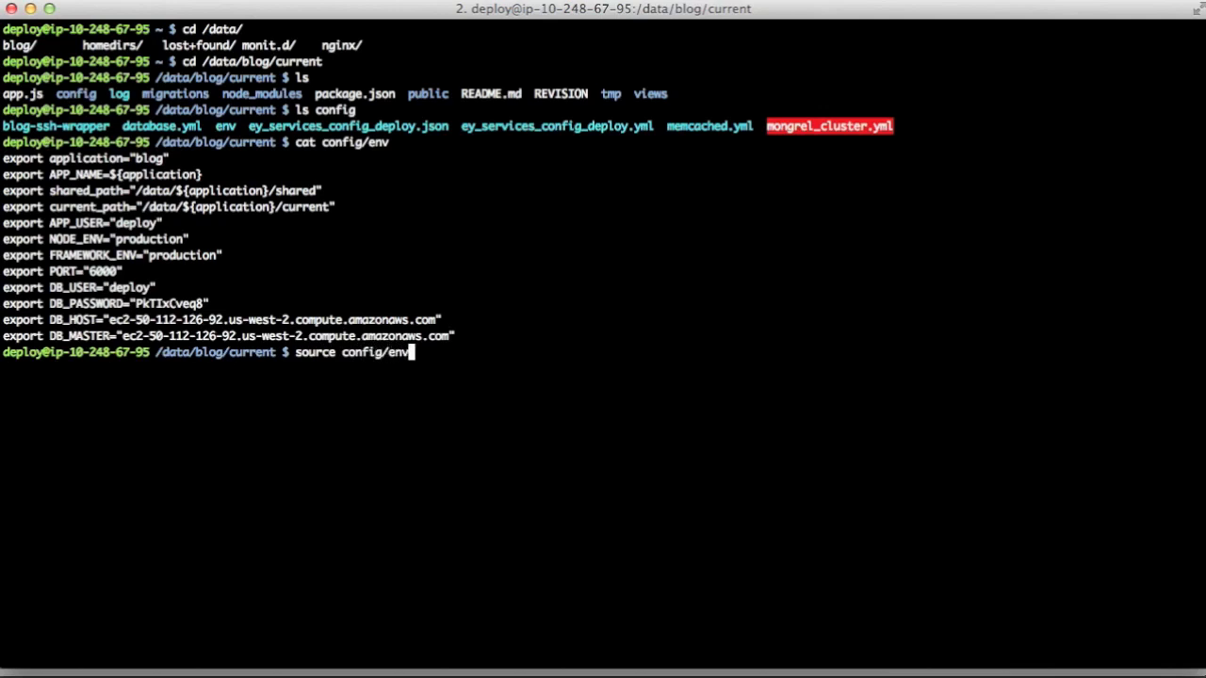
key("Return")
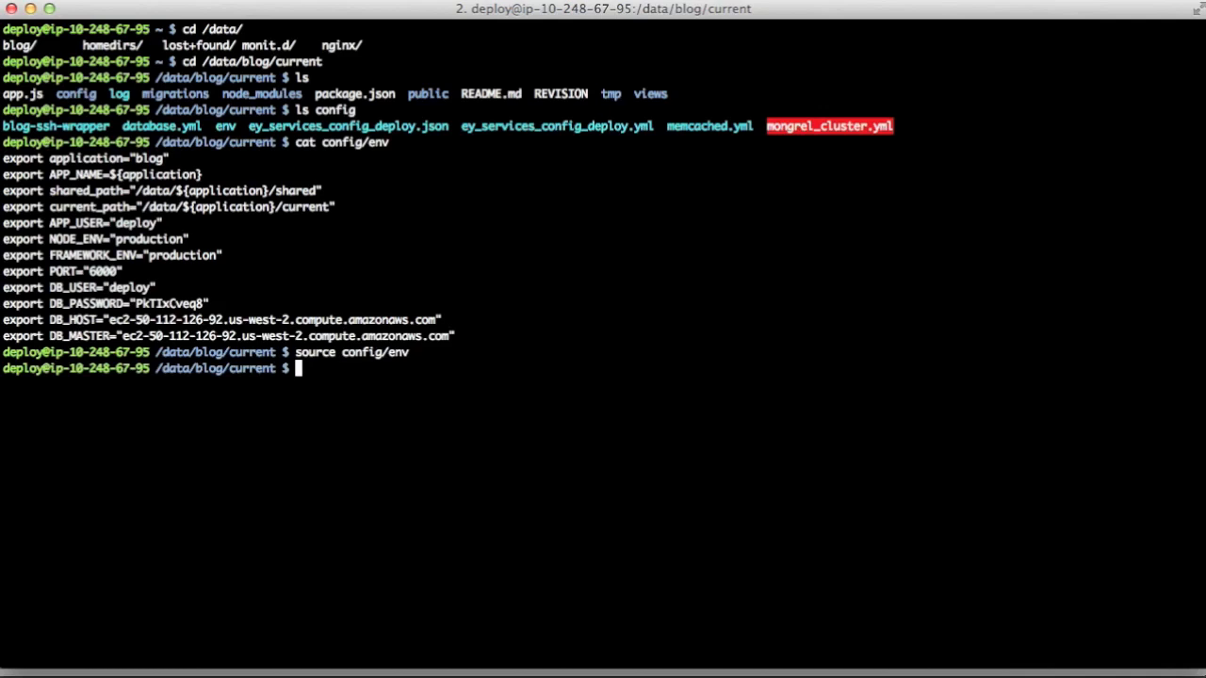
Step: Echo $FRAMEWORK_ENV to confirm production, then cancel a started vim command
type("echo $")
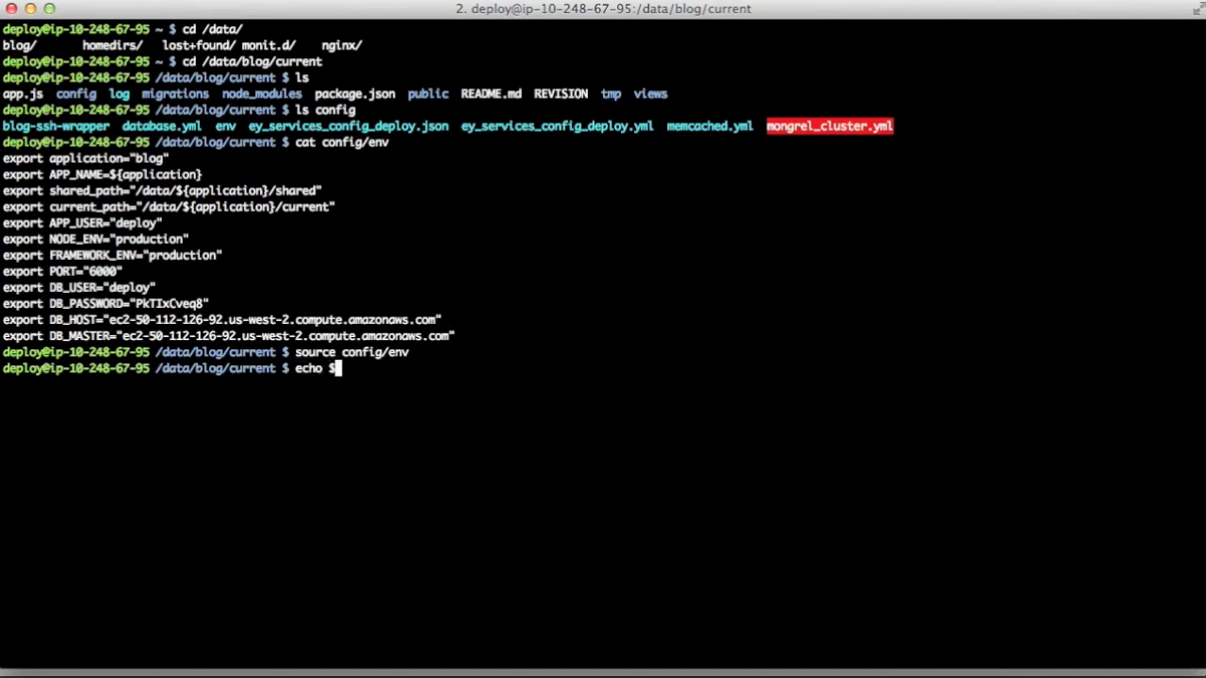
type("FRAMEWORK")
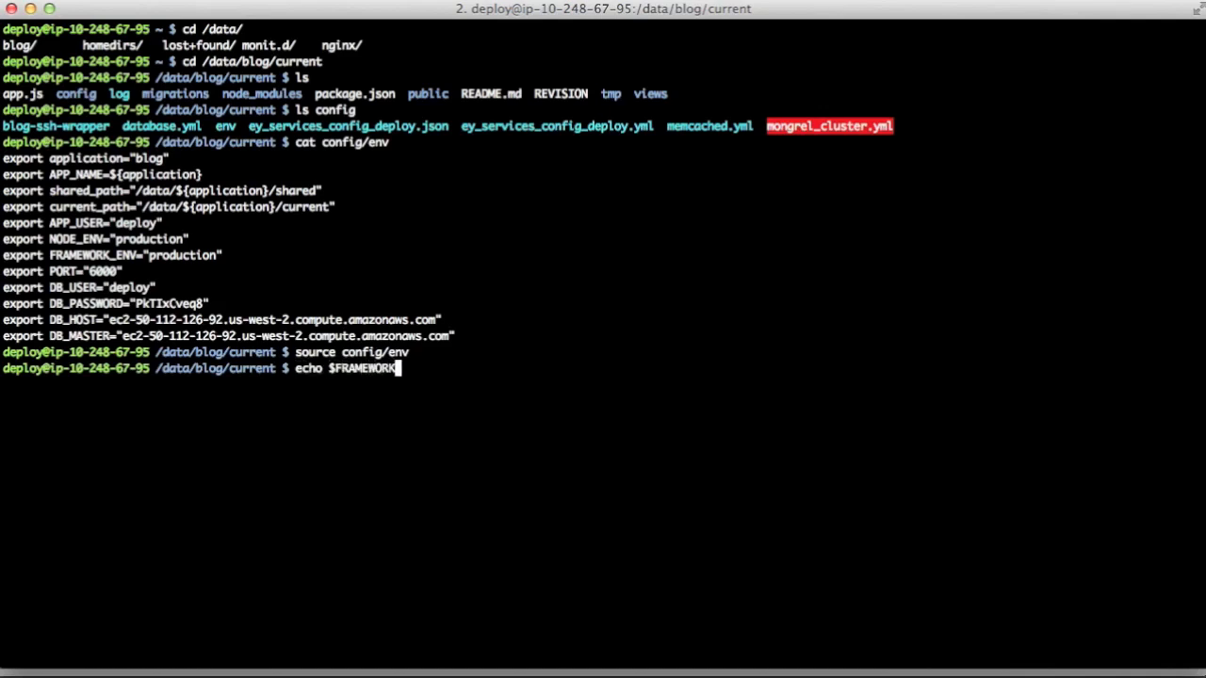
key("Return")
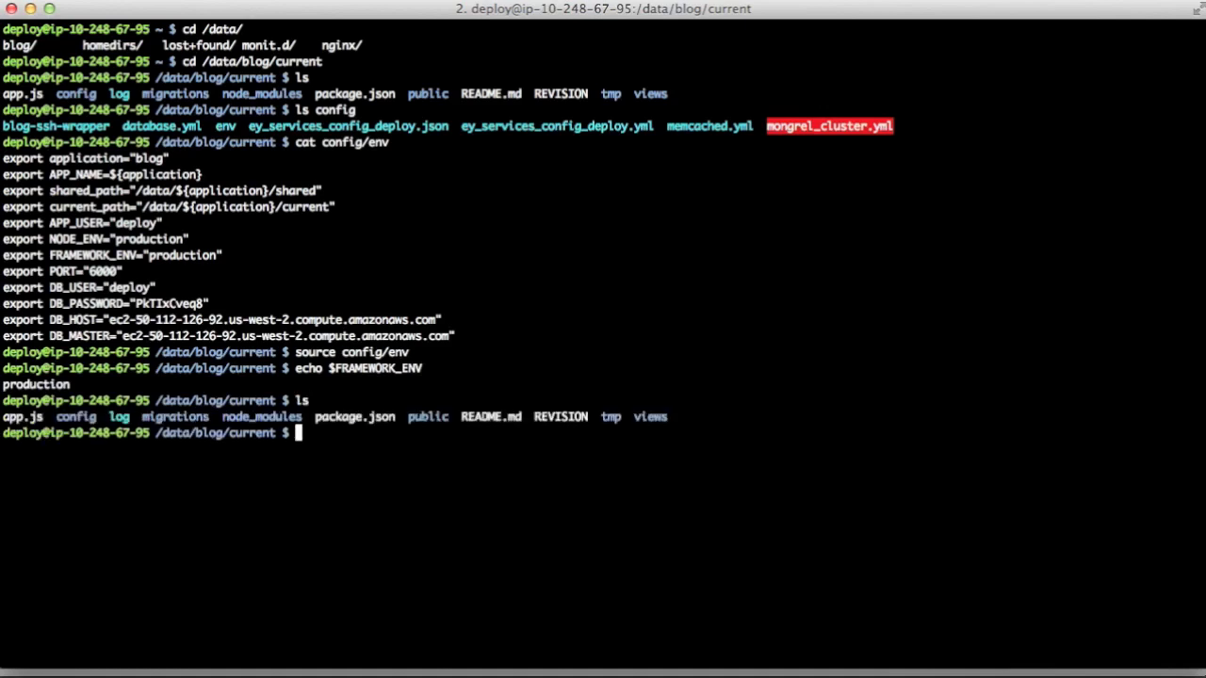
type("vim")
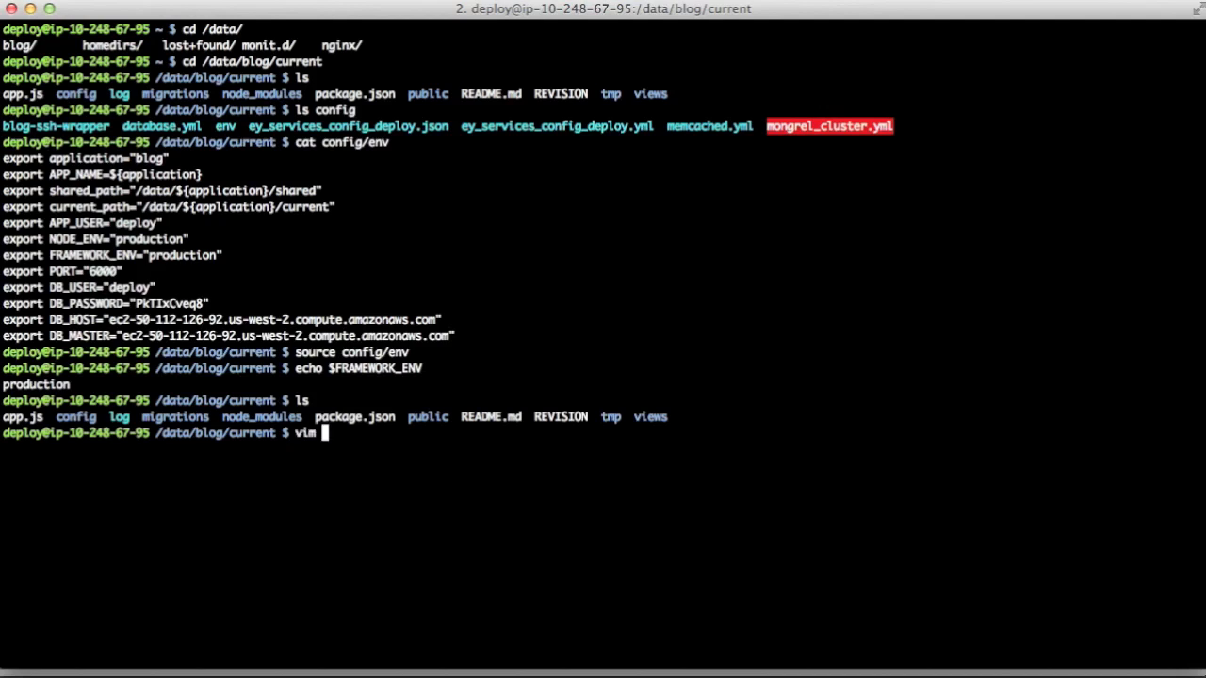
key("ctrl+c")
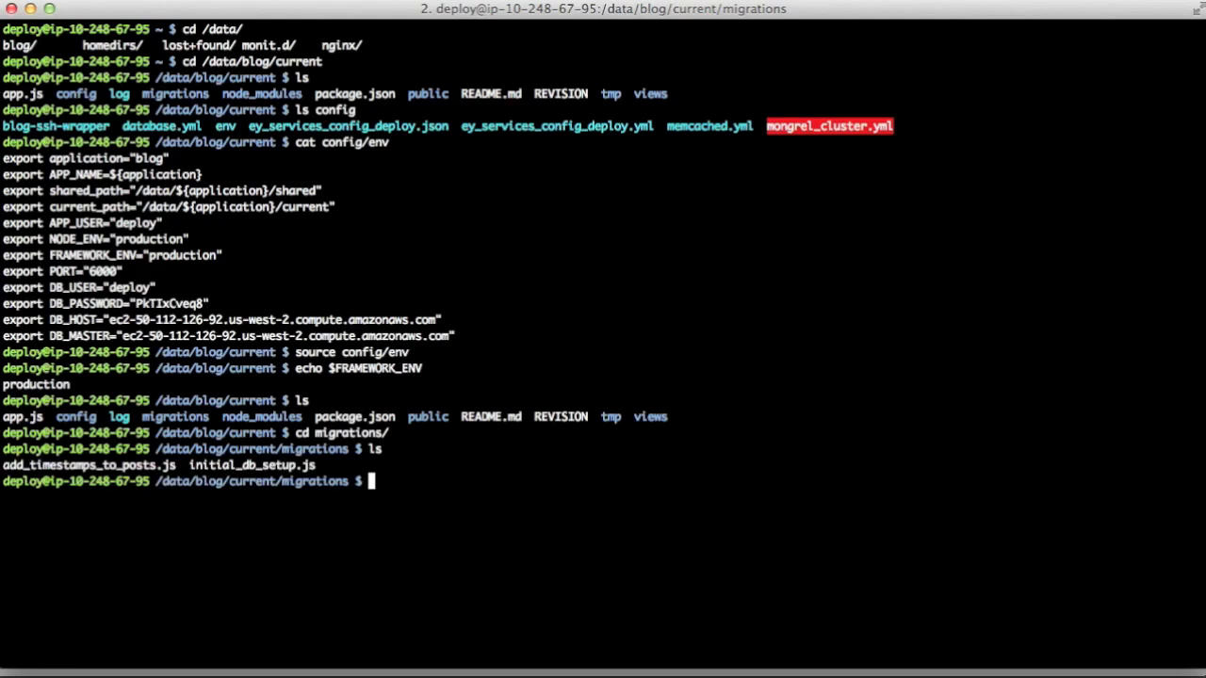
Step: Print initial_db_setup.js with cat, then run node initial_db_setup.js
type("cat")
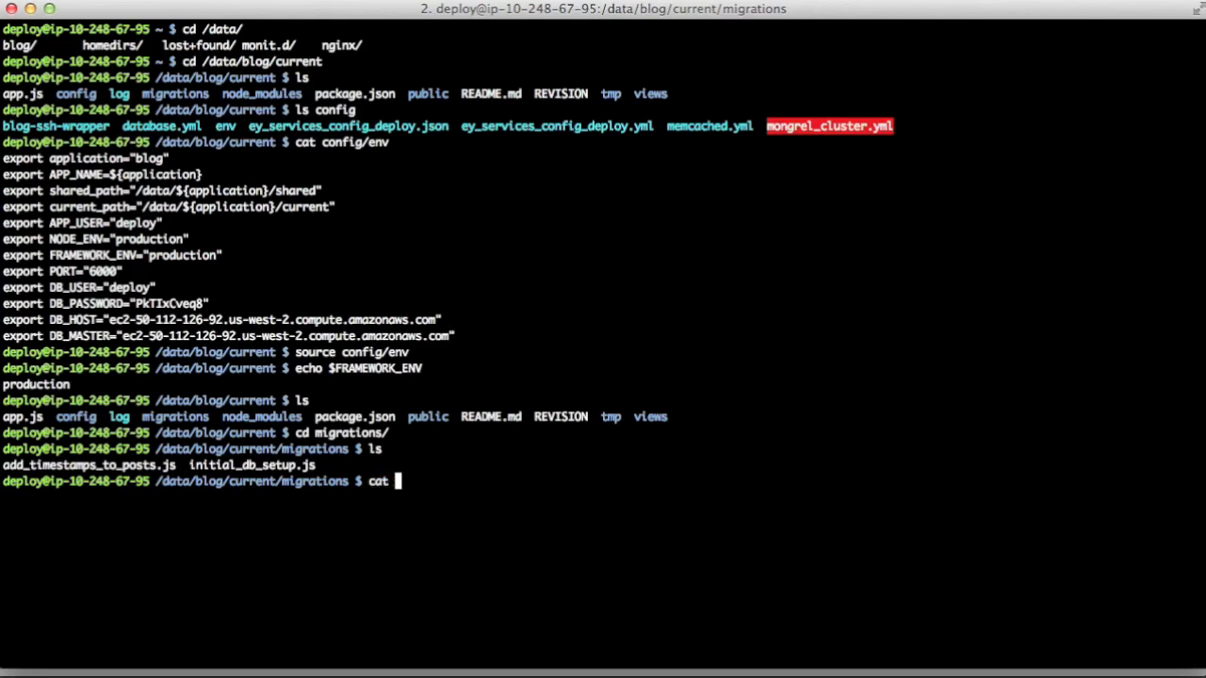
key("Return")
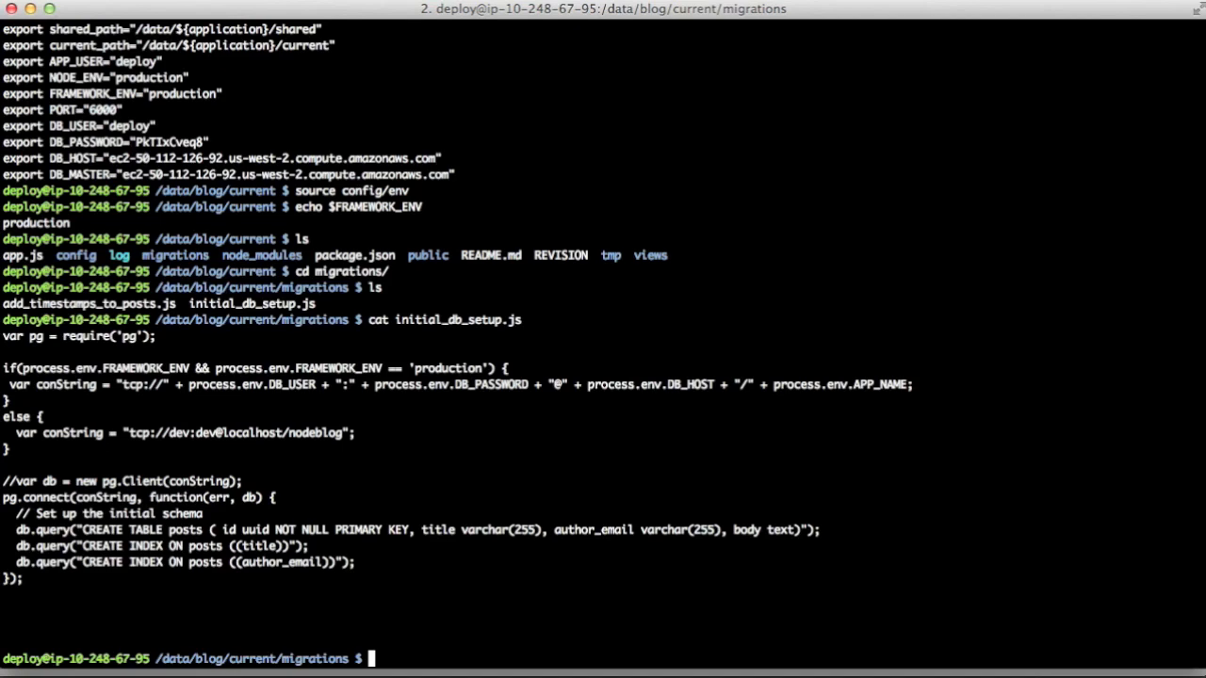
type("node")
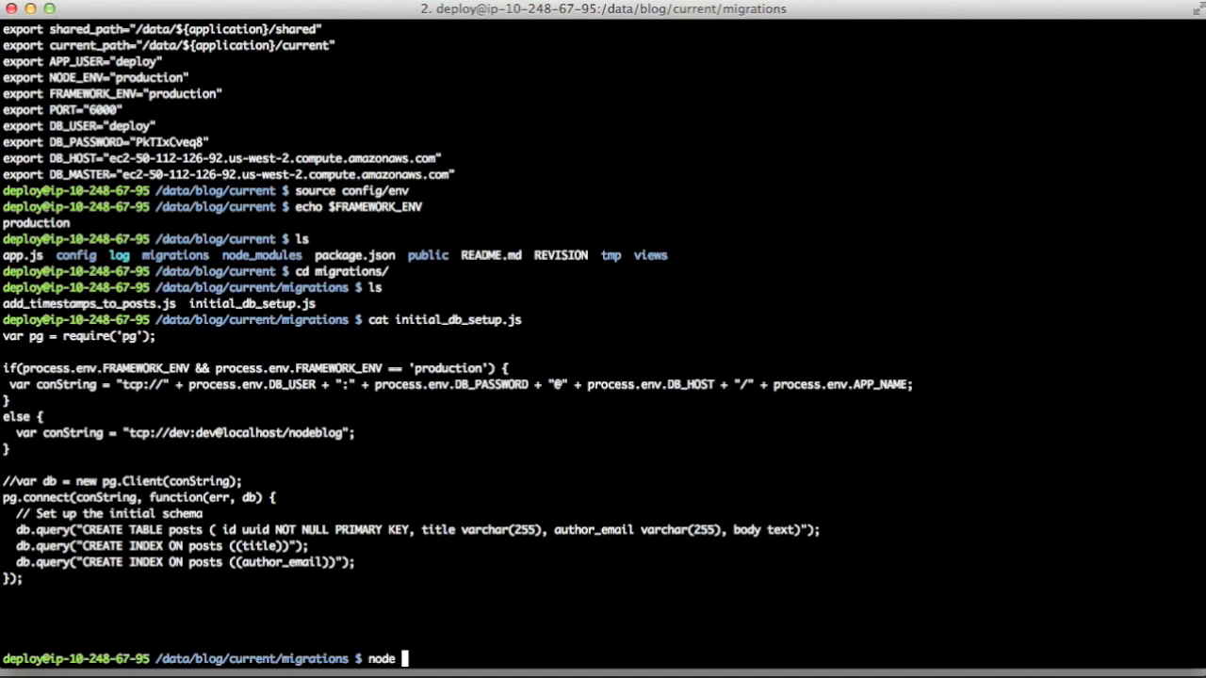
type("initial_db_setup.js")
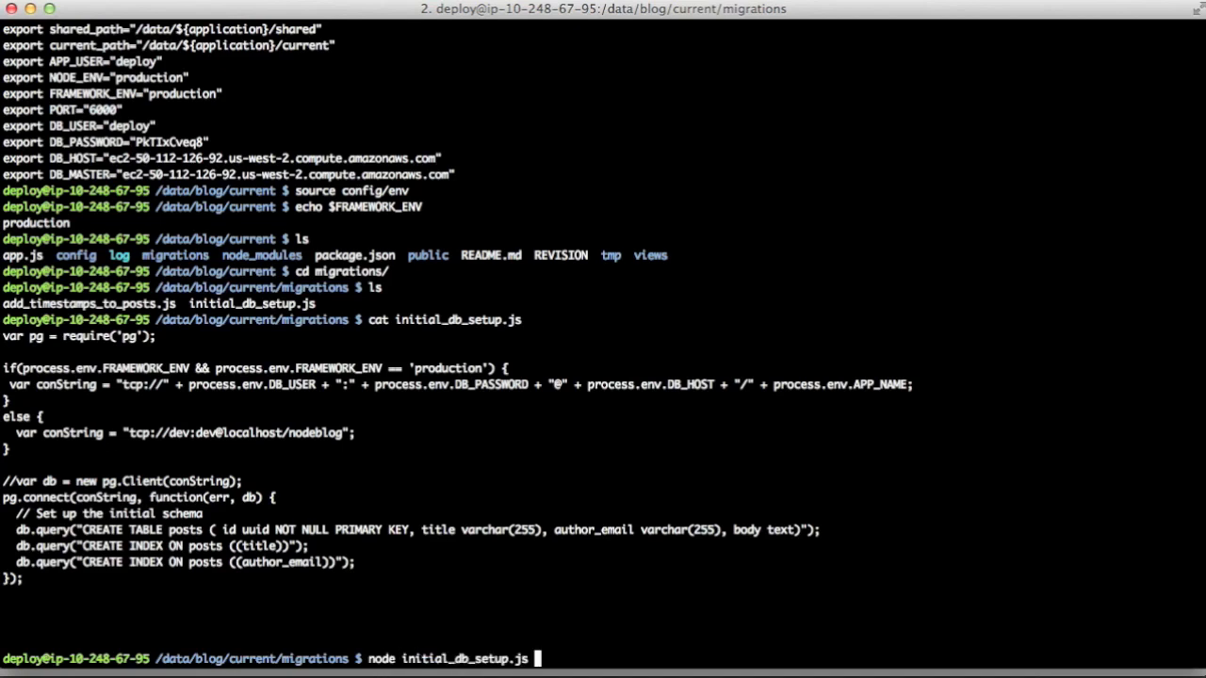
key("Return")
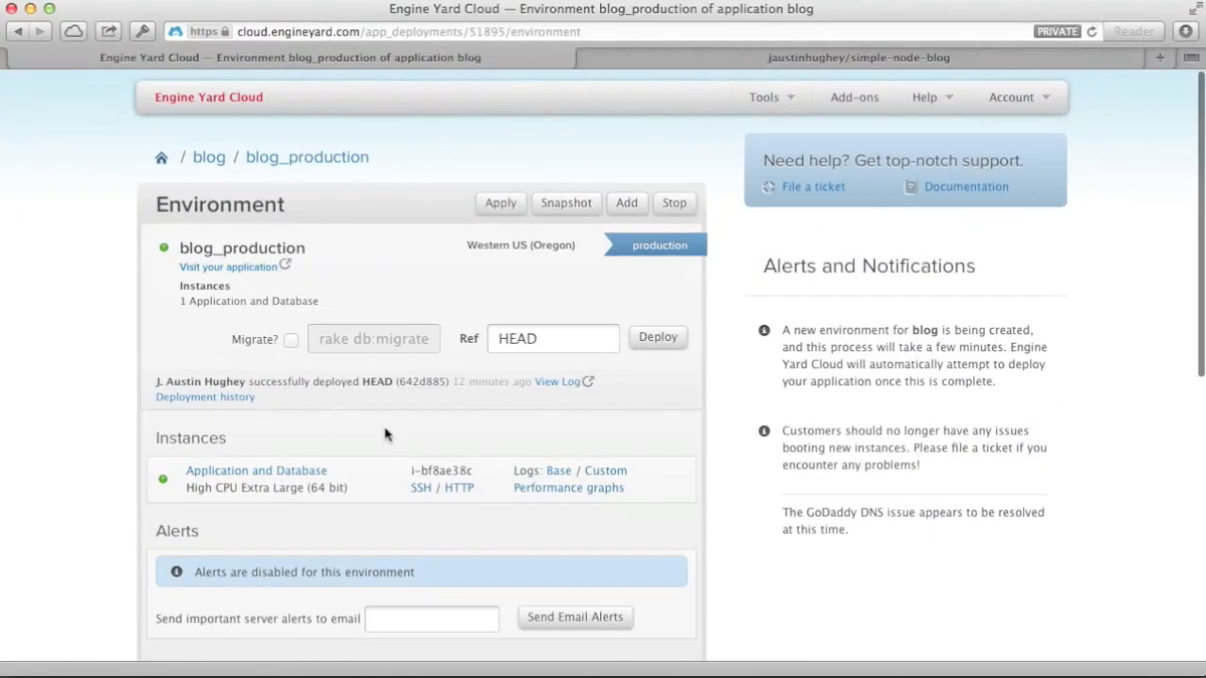
mouse_move(461, 488)
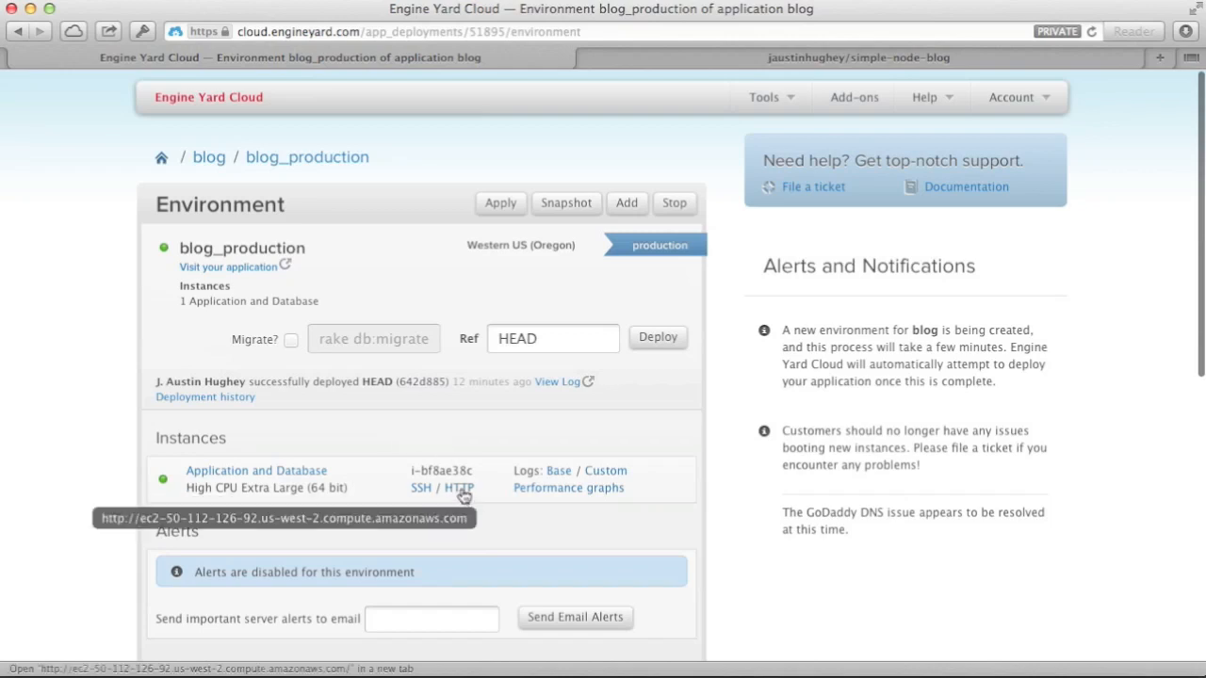
Step: Open the instance's HTTP link in a new tab from its context menu
right_click(460, 488)
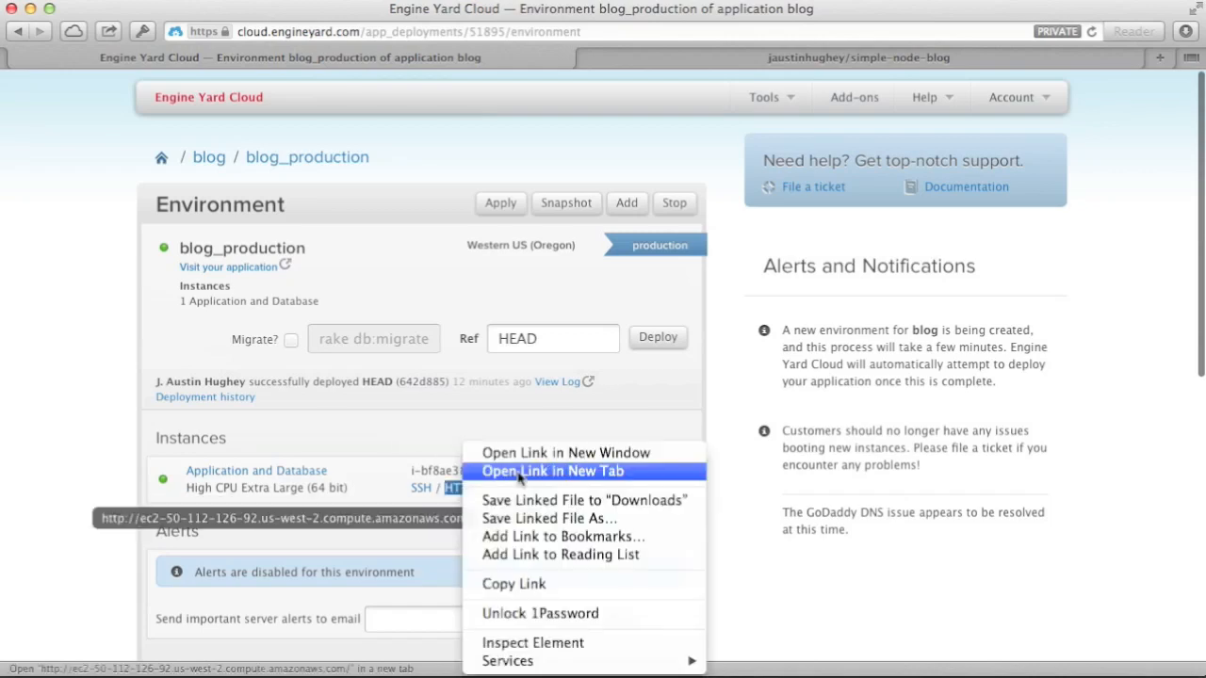
left_click(552, 471)
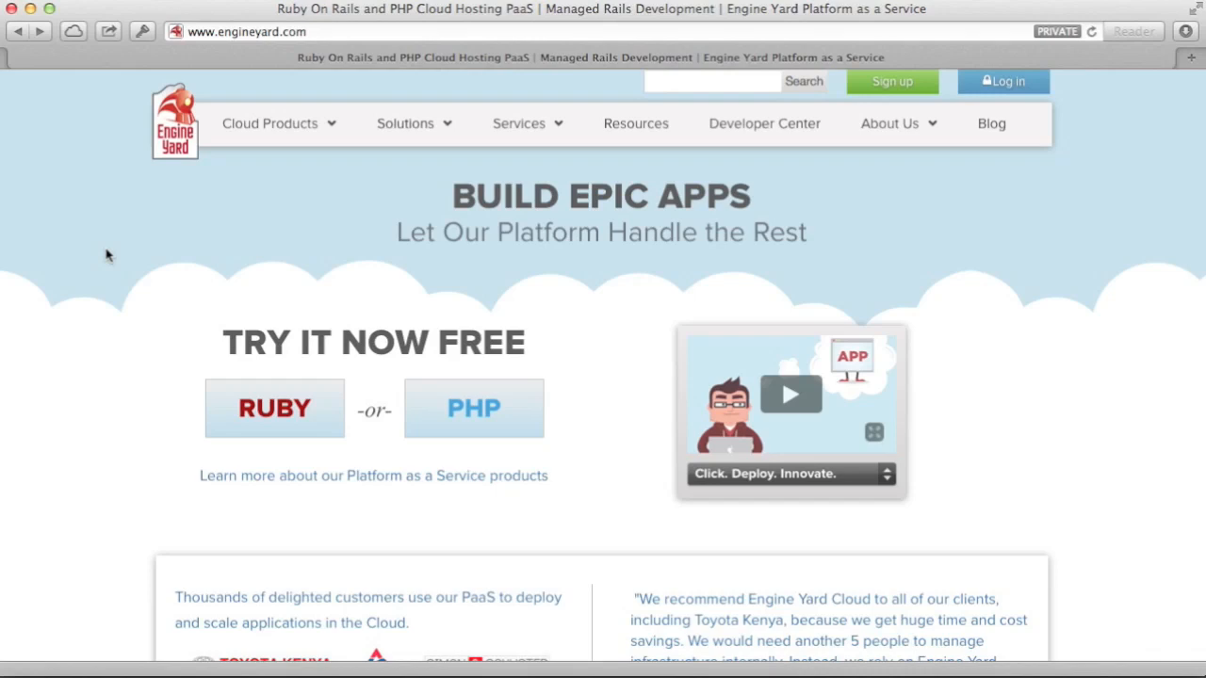
mouse_move(274, 408)
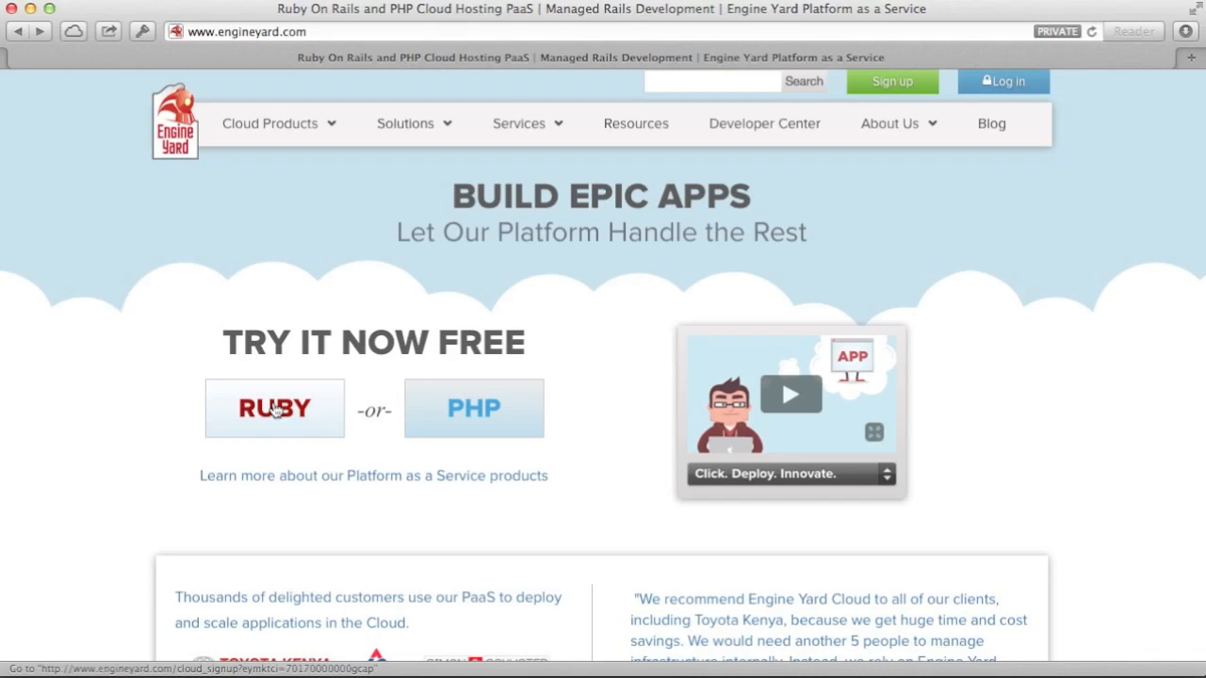
mouse_move(490, 424)
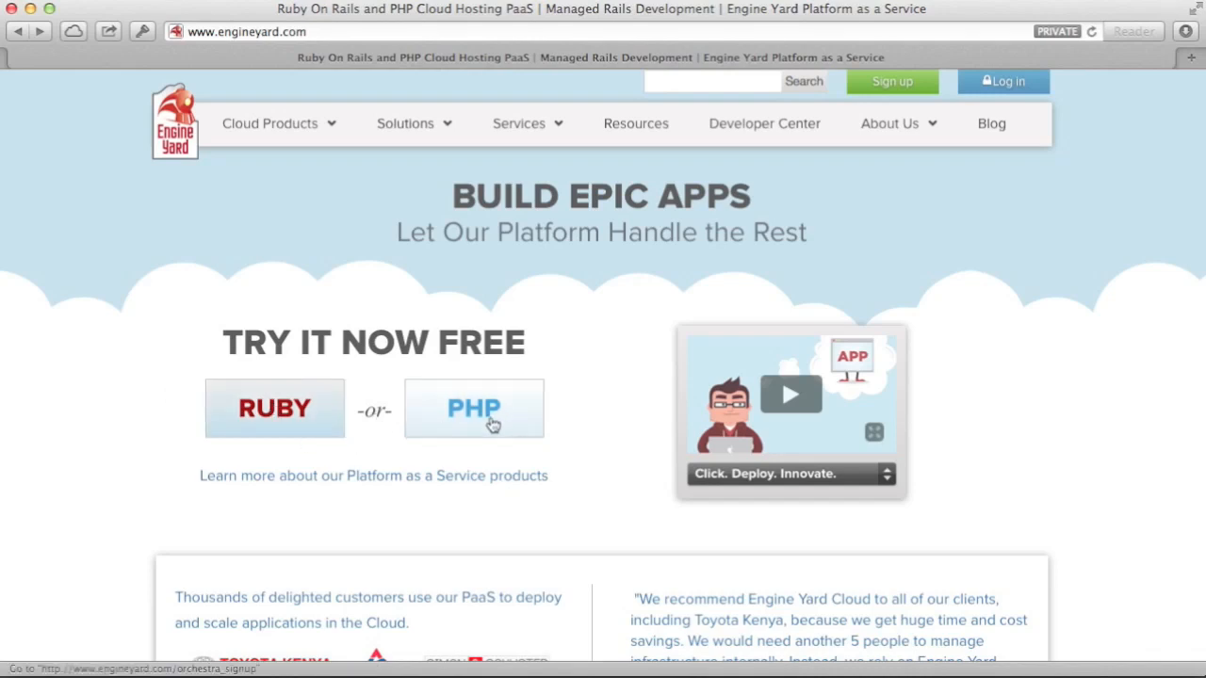
mouse_move(533, 384)
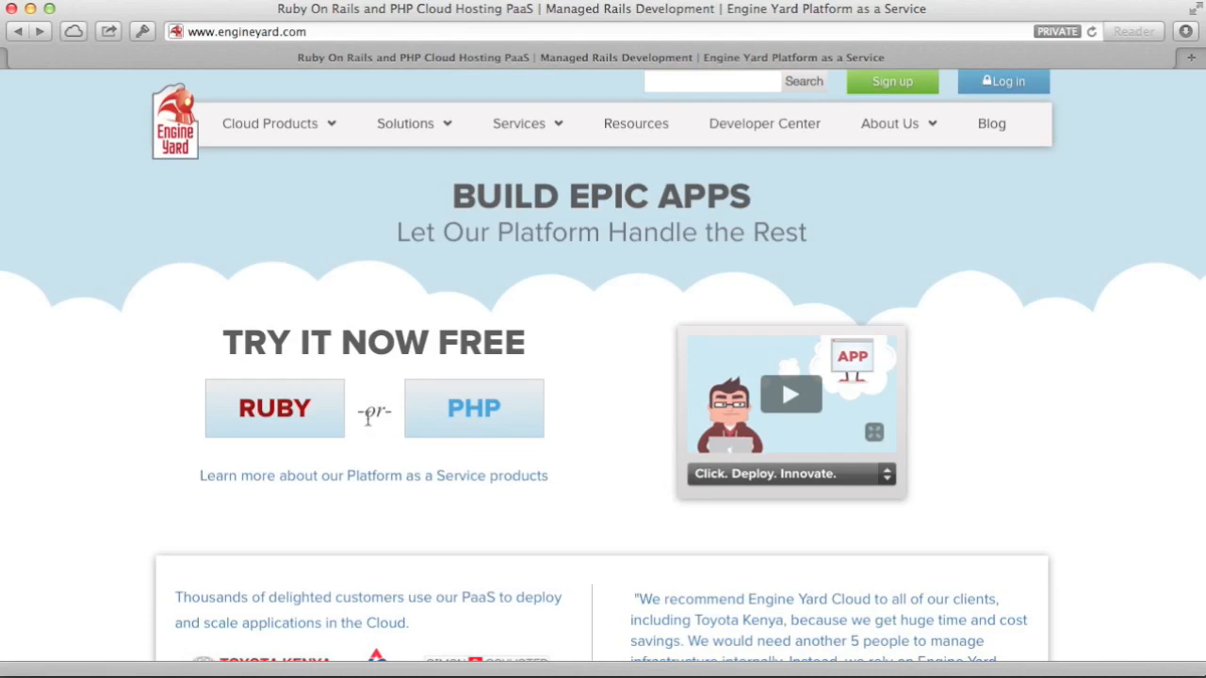
mouse_move(274, 421)
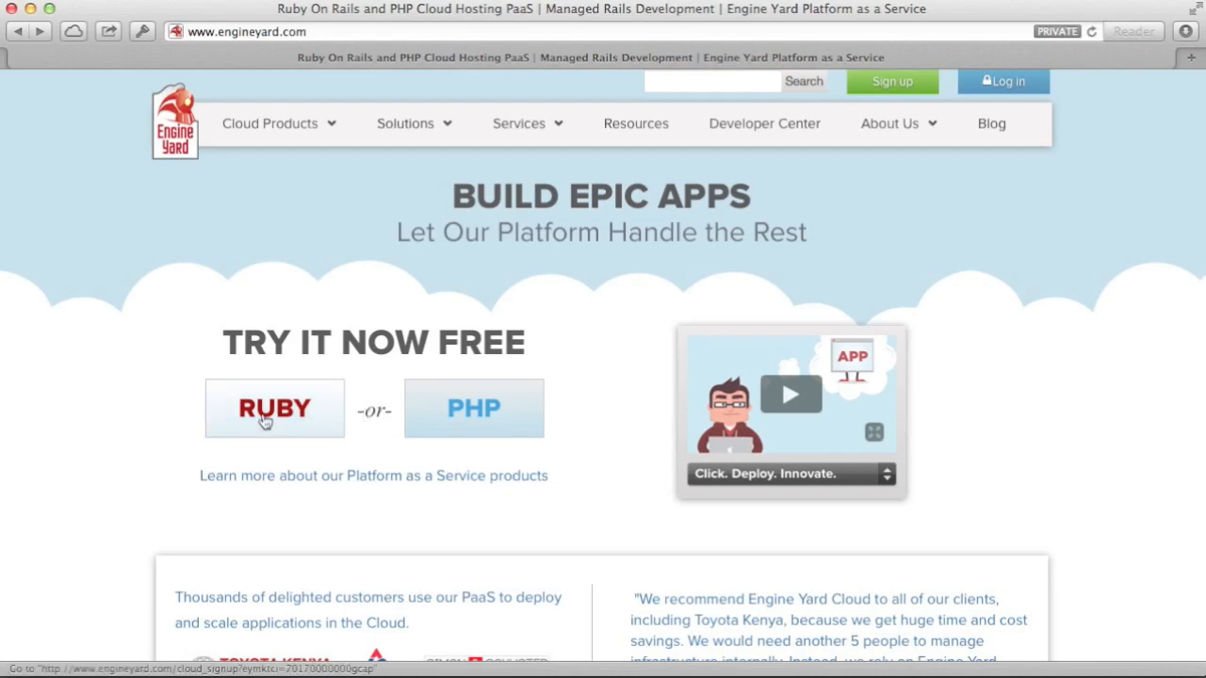
mouse_move(290, 423)
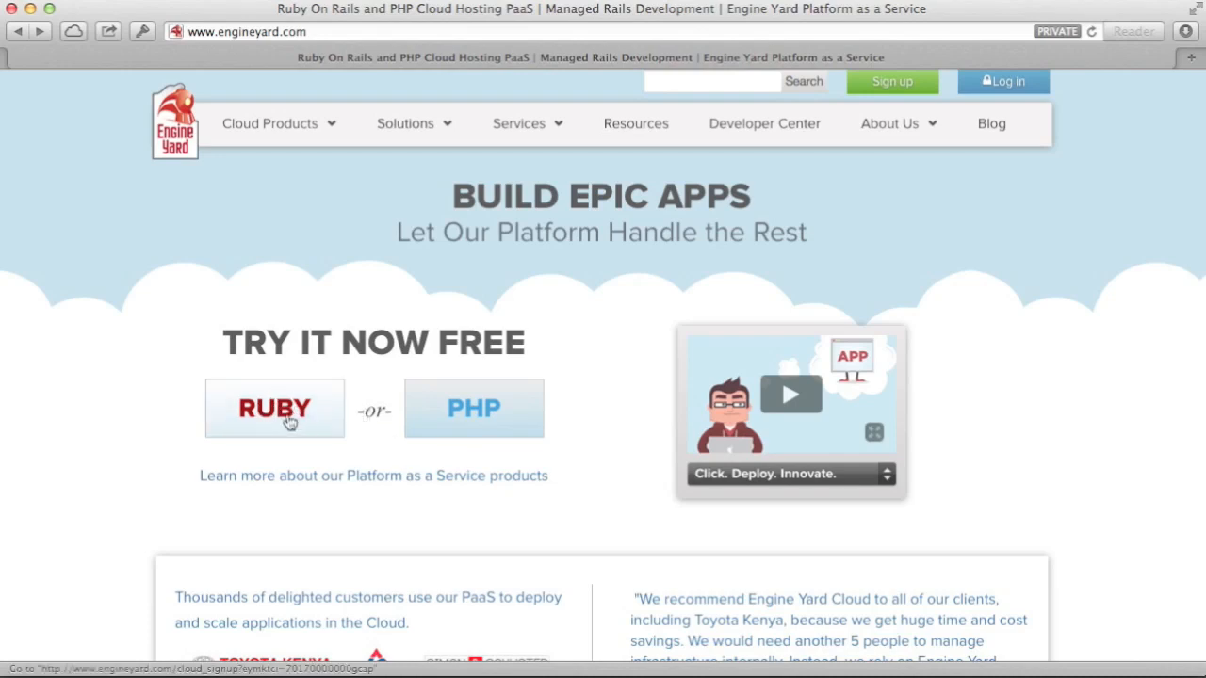
left_click(275, 408)
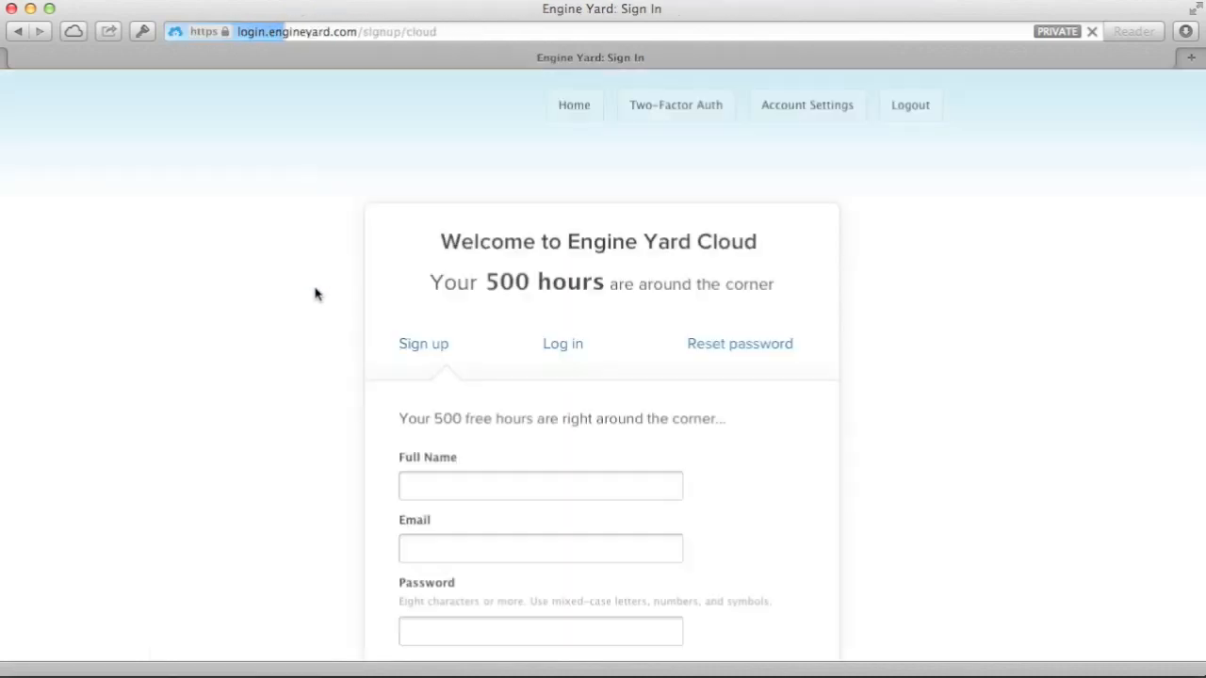
scroll("down", 3)
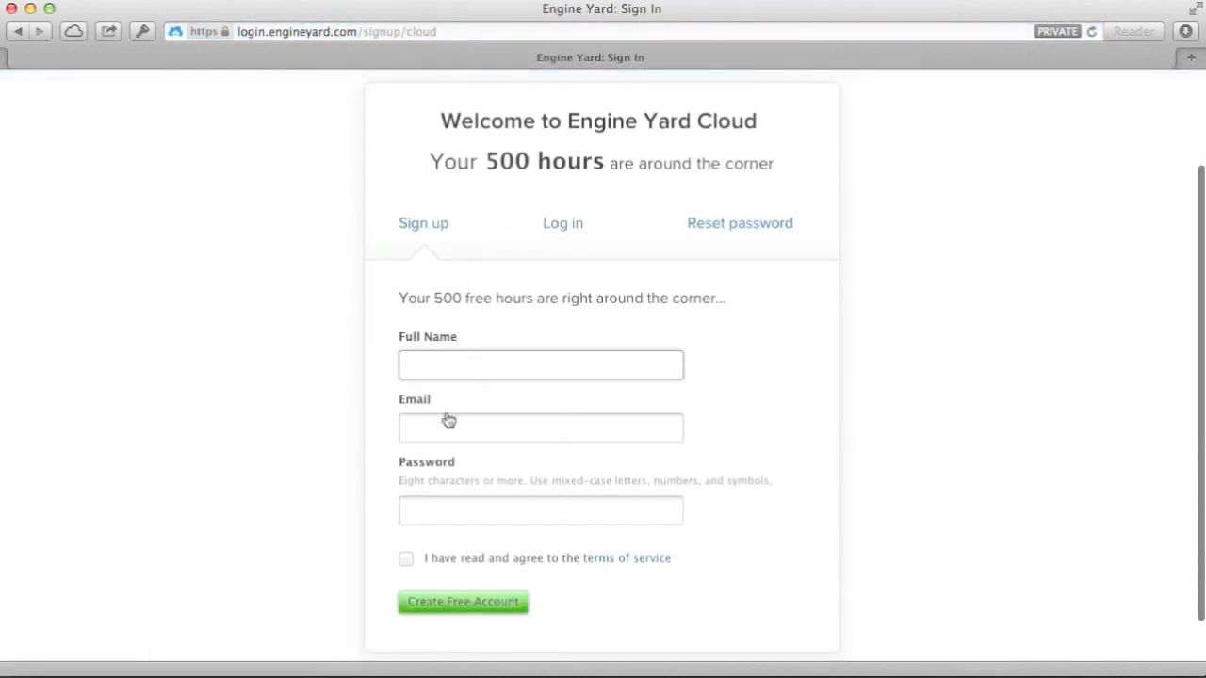
mouse_move(349, 262)
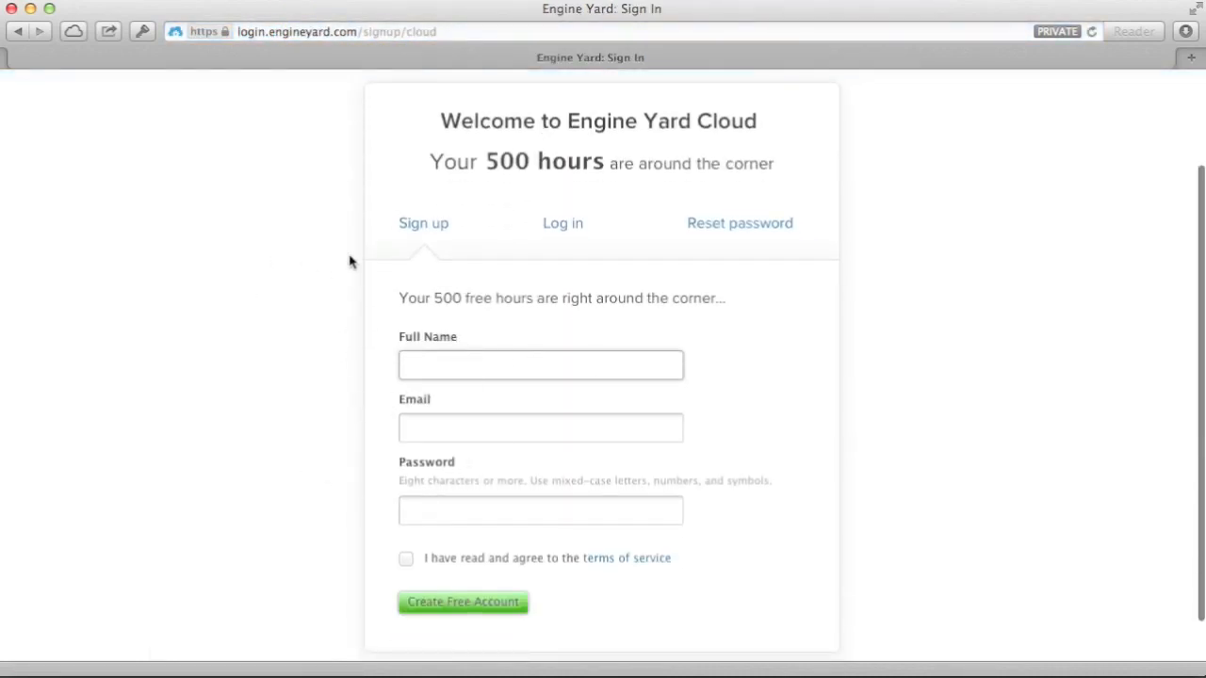
mouse_move(683, 163)
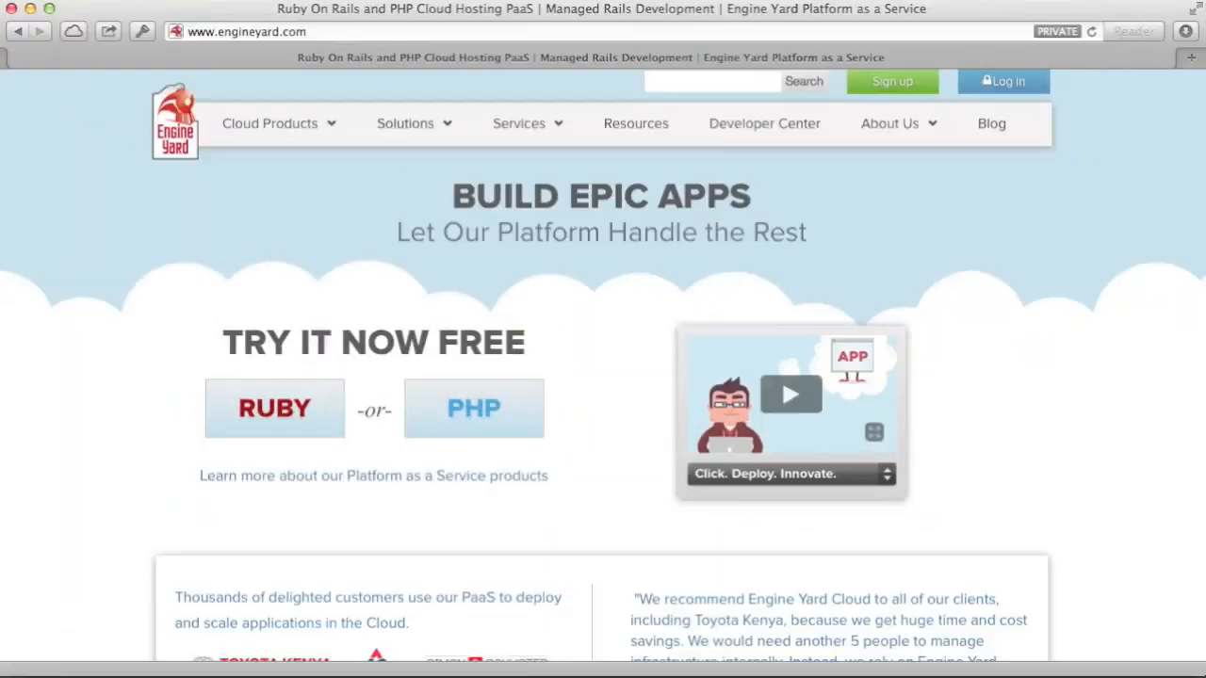
Step: Choose Contact under About Us and scroll through the Contact Us page
left_click(889, 124)
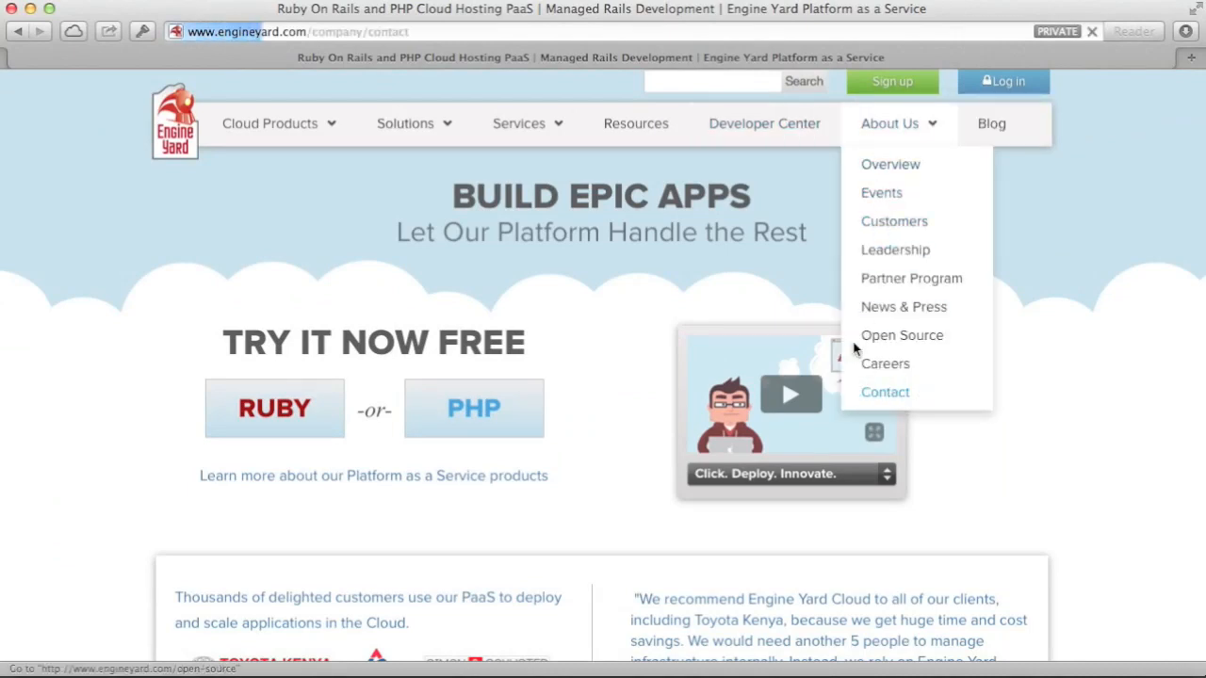
left_click(885, 391)
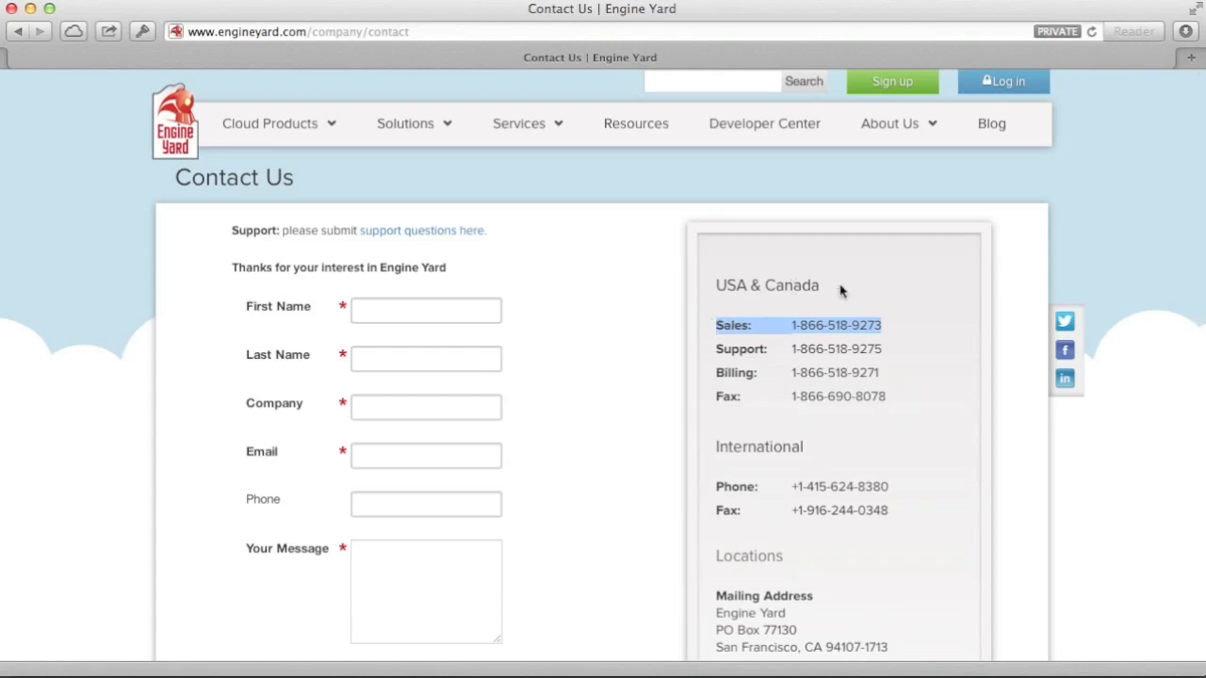
mouse_move(640, 300)
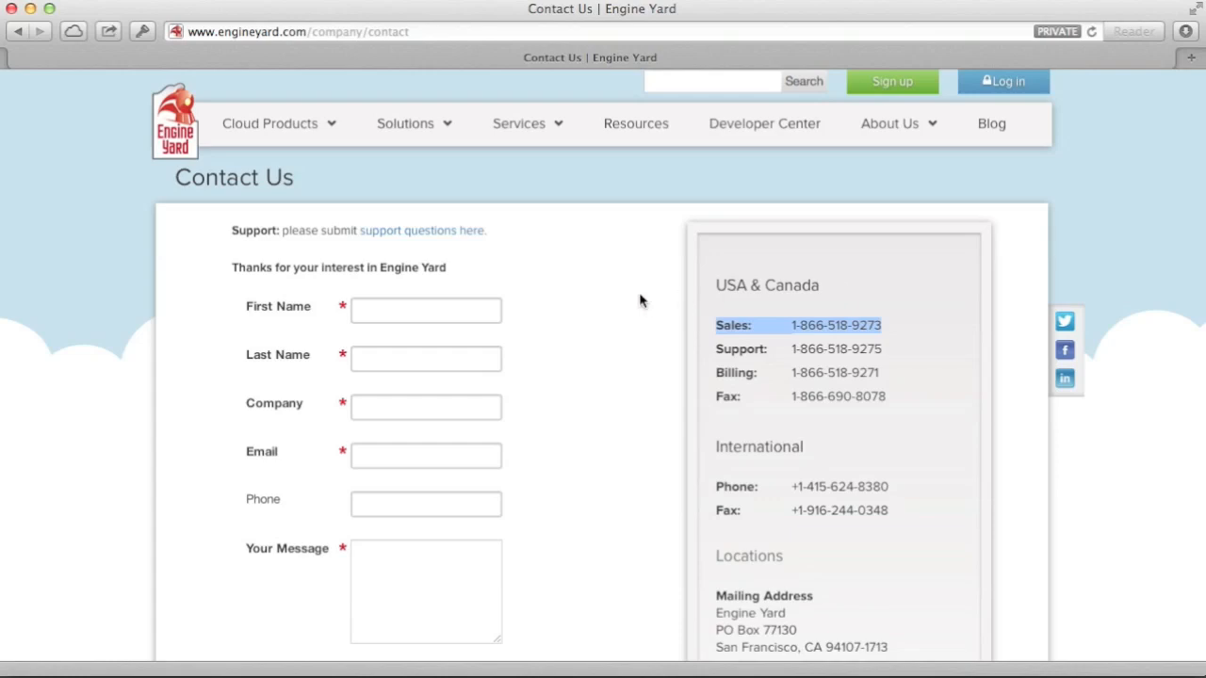
scroll("down", 3)
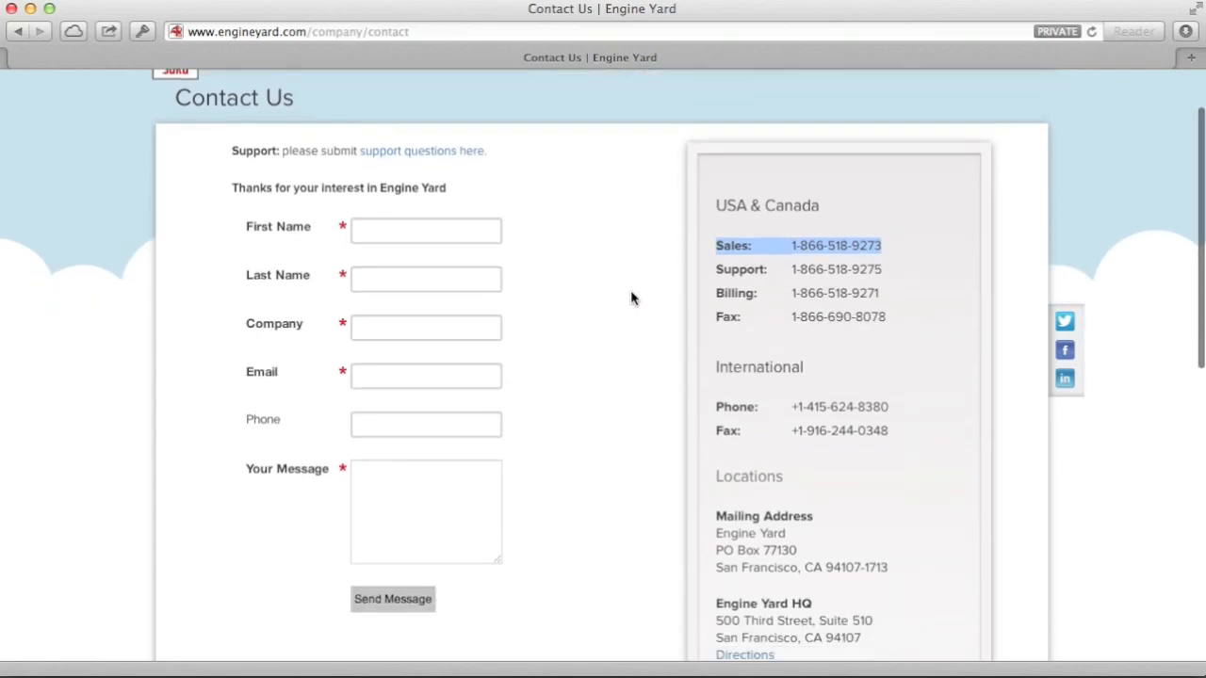
scroll("up", 3)
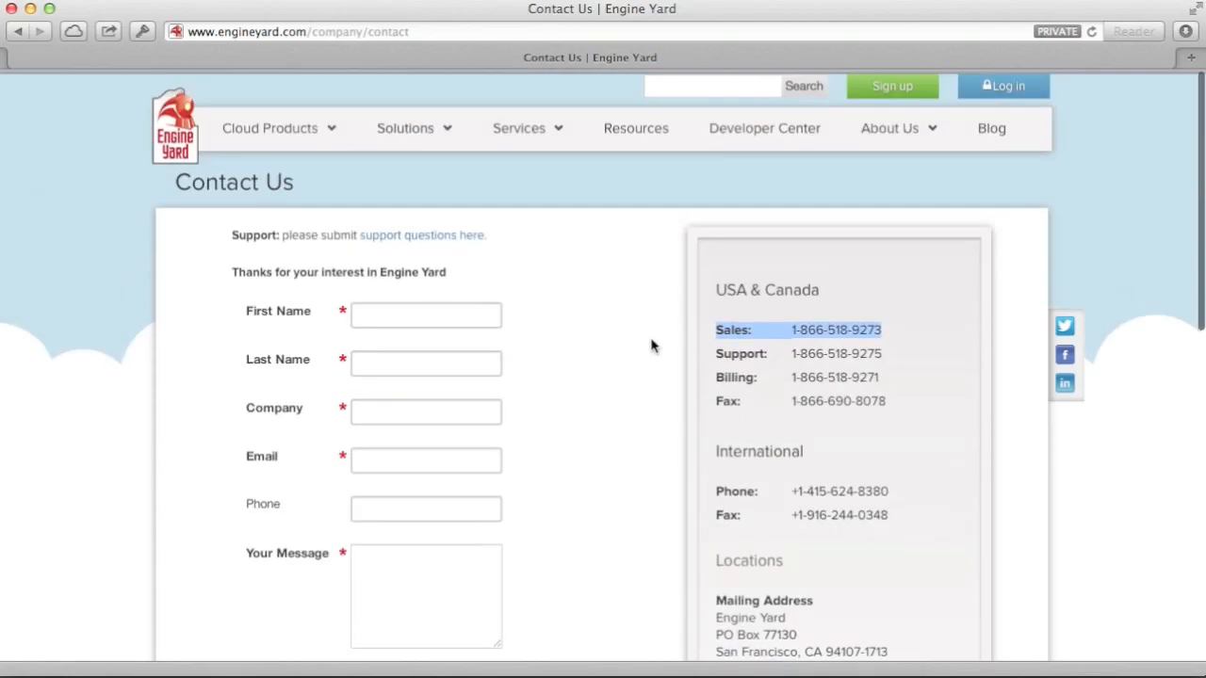